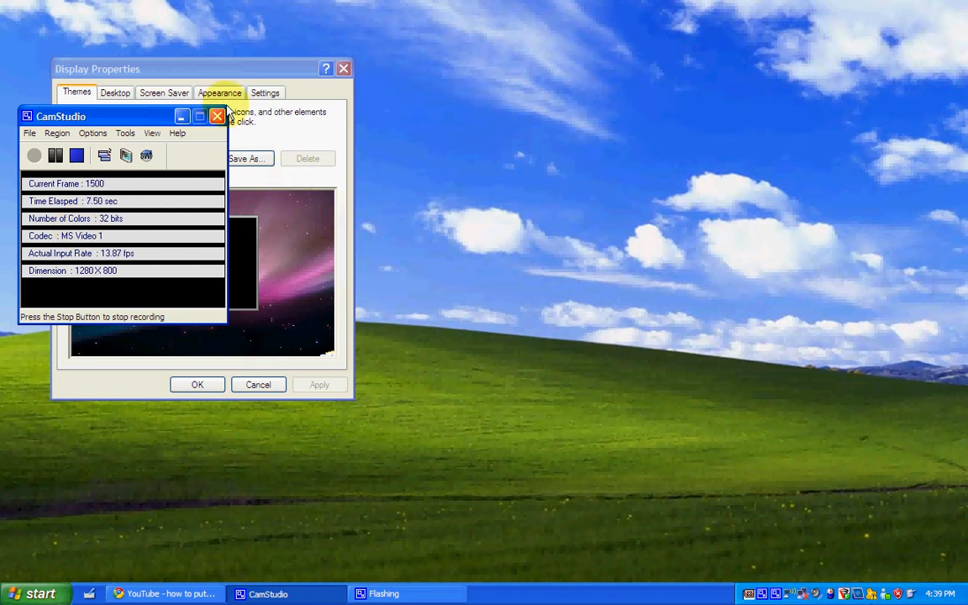
Step: Close the Display Properties window, leaving the green-hills desktop clear
click(343, 68)
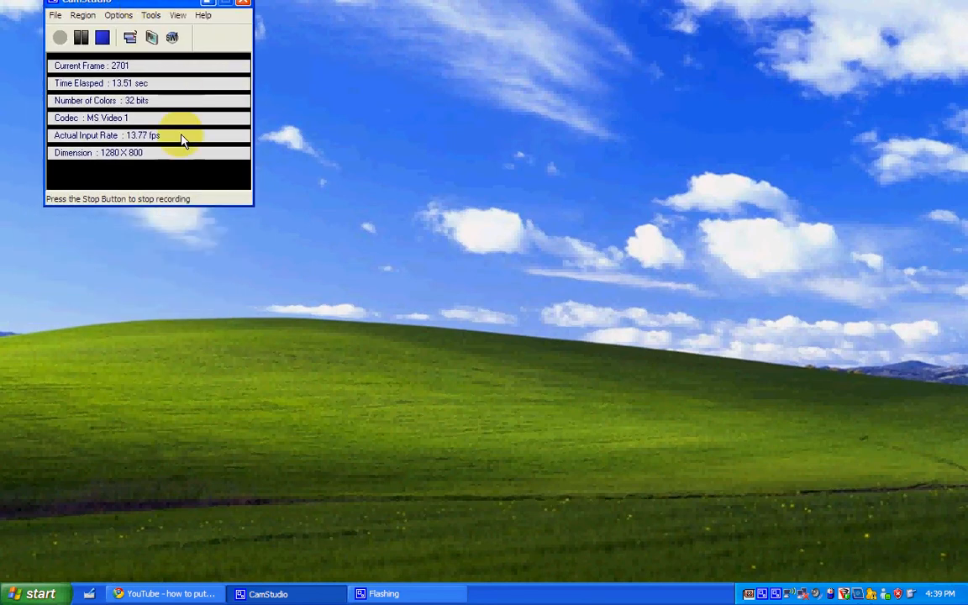
mouse_move(6, 501)
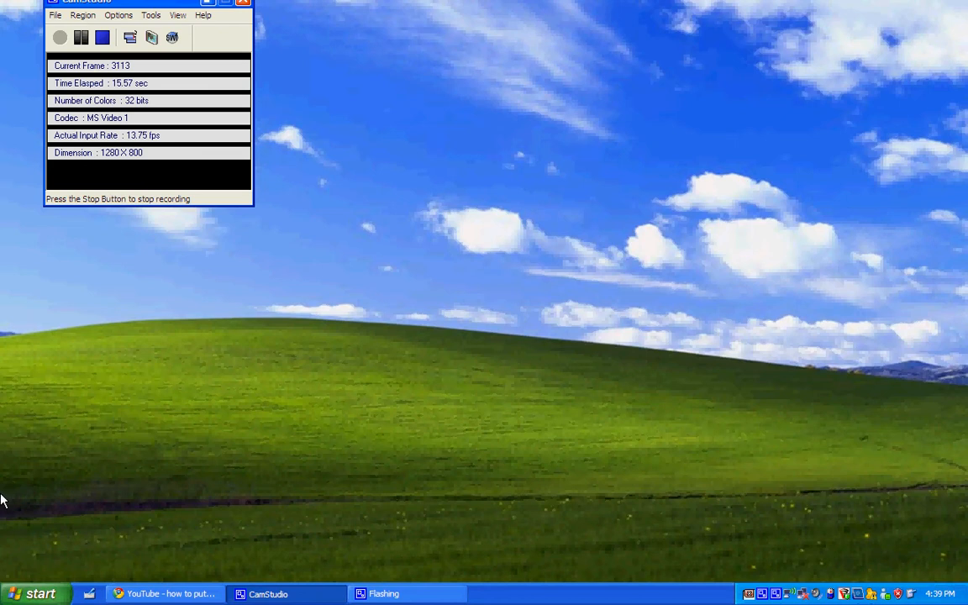
Step: From Start > Documents, open the 'Windows Xp and vista to Leopard Pack' RAR in Mac mods
click(39, 591)
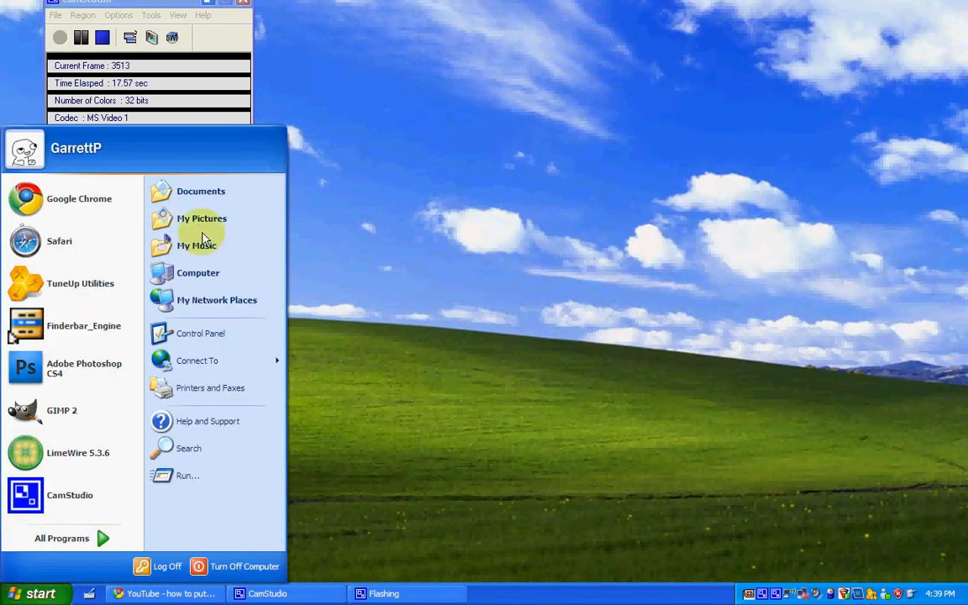
click(200, 192)
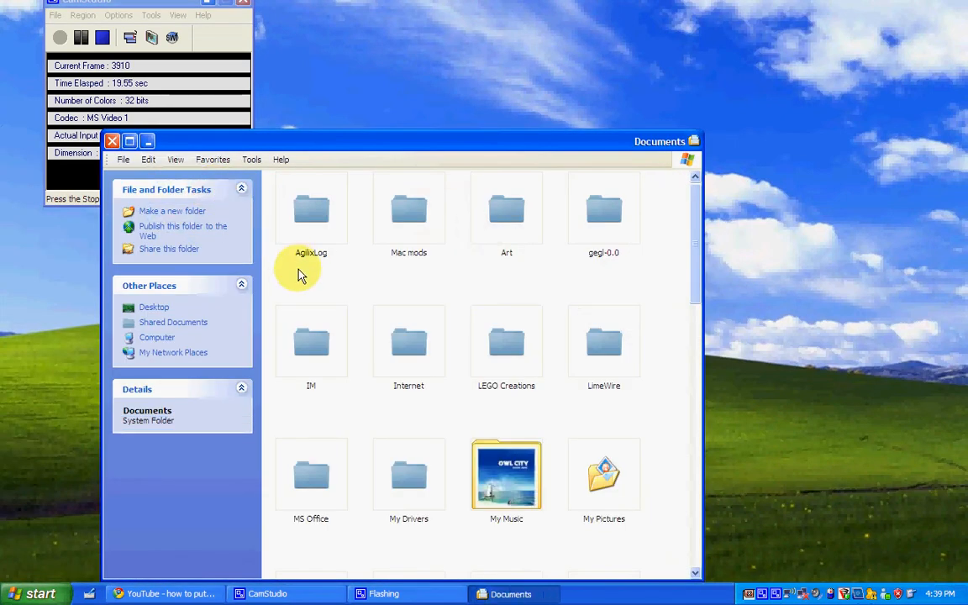
mouse_move(693, 313)
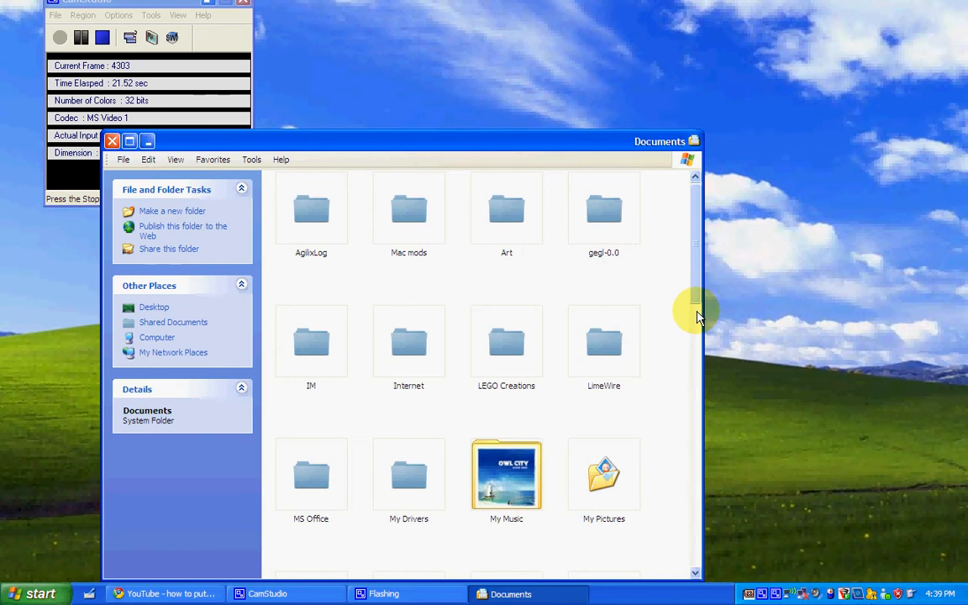
scroll(down, 3)
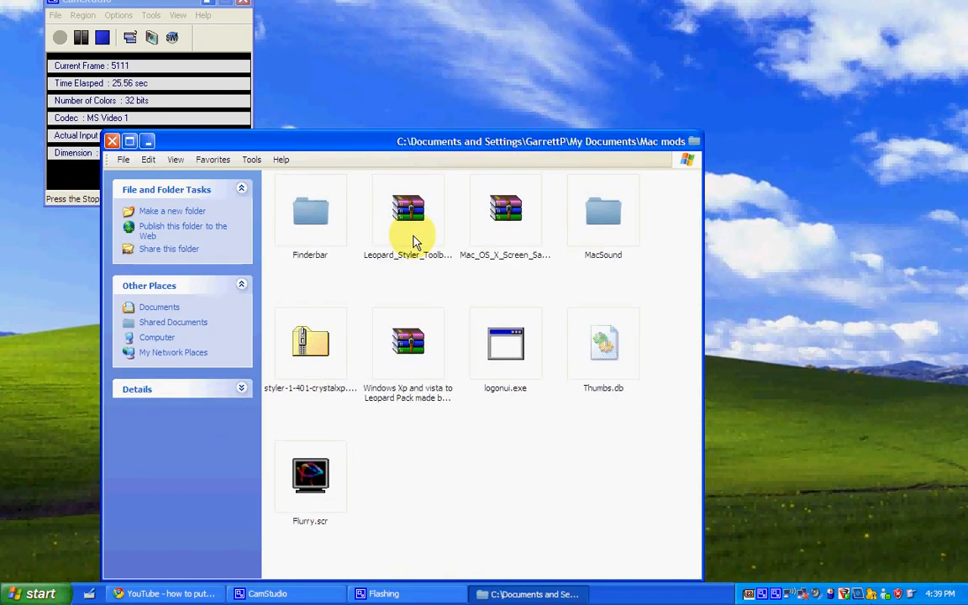
click(407, 343)
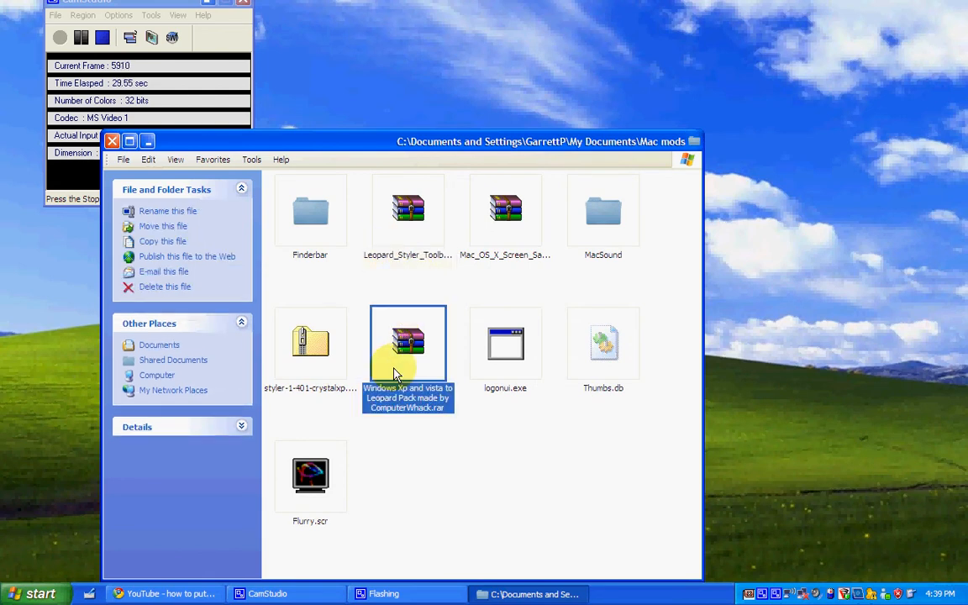
double_click(407, 343)
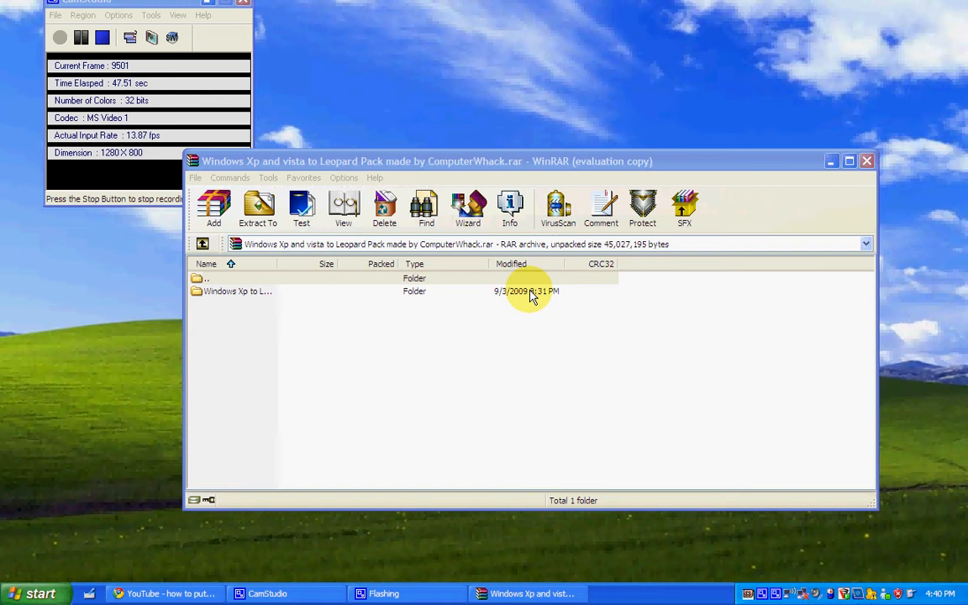
Step: Open the 'Windows Xp to Leopard' folder and look at its Applications and Backgrounds entries
double_click(239, 291)
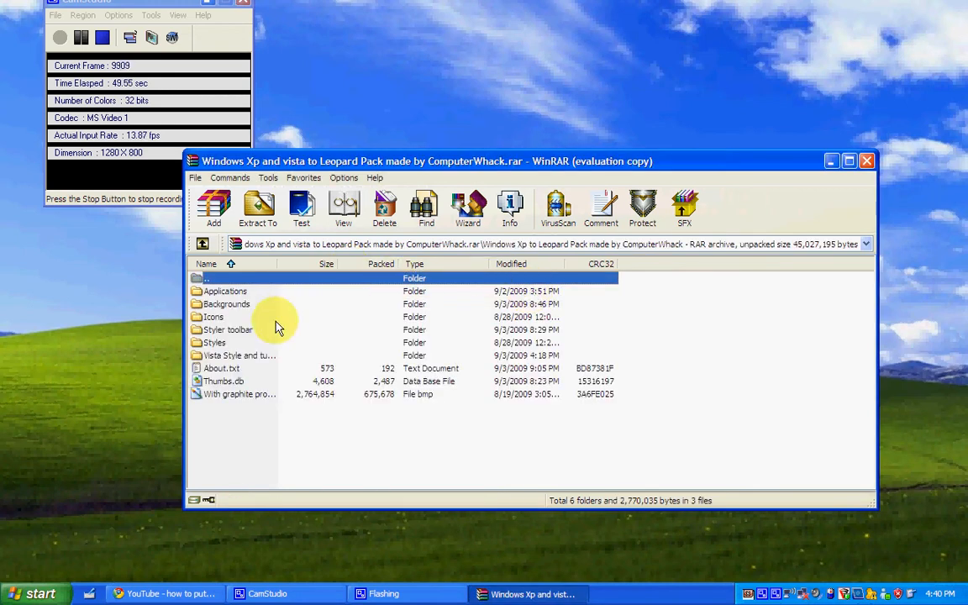
click(225, 291)
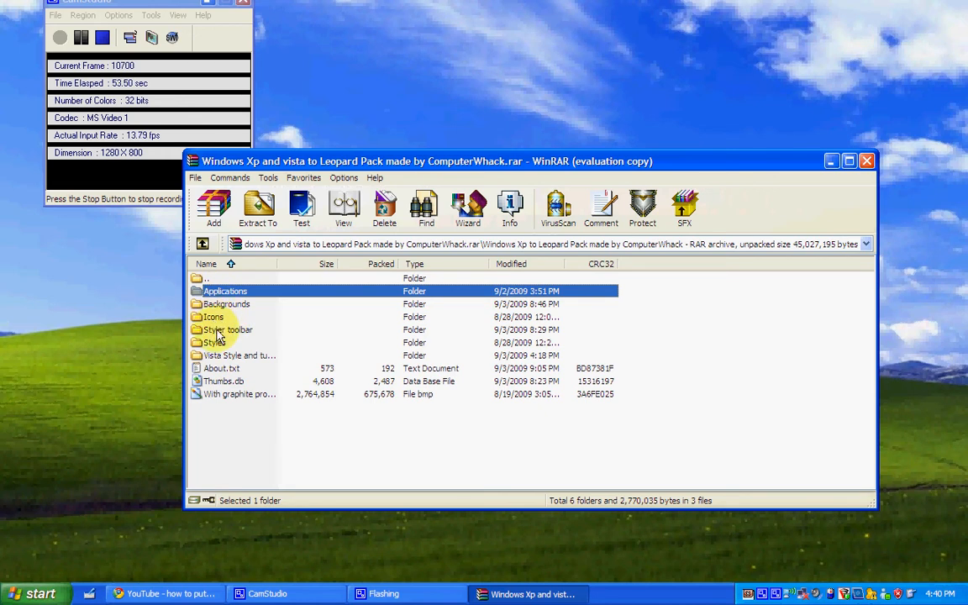
mouse_move(213, 343)
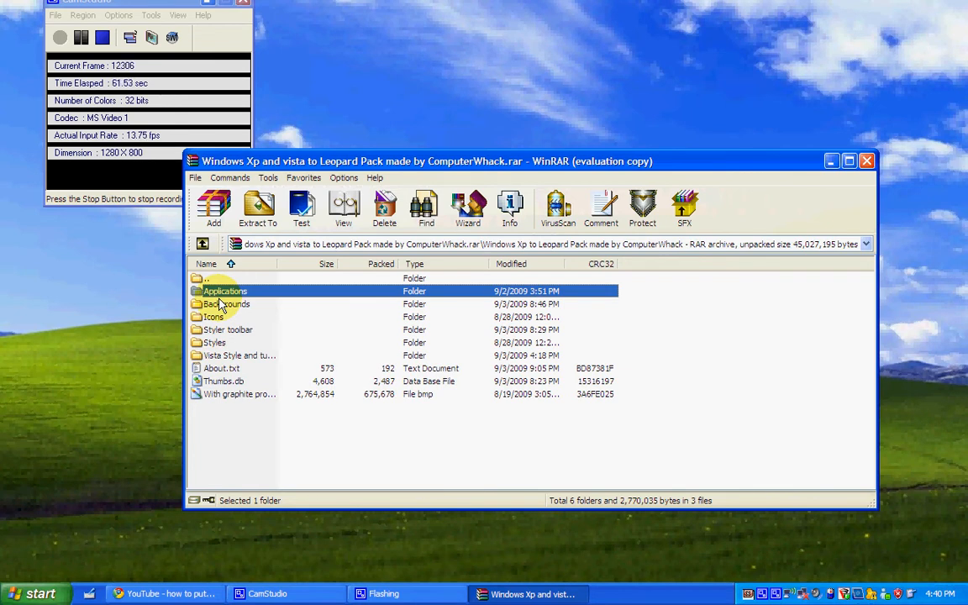
click(225, 302)
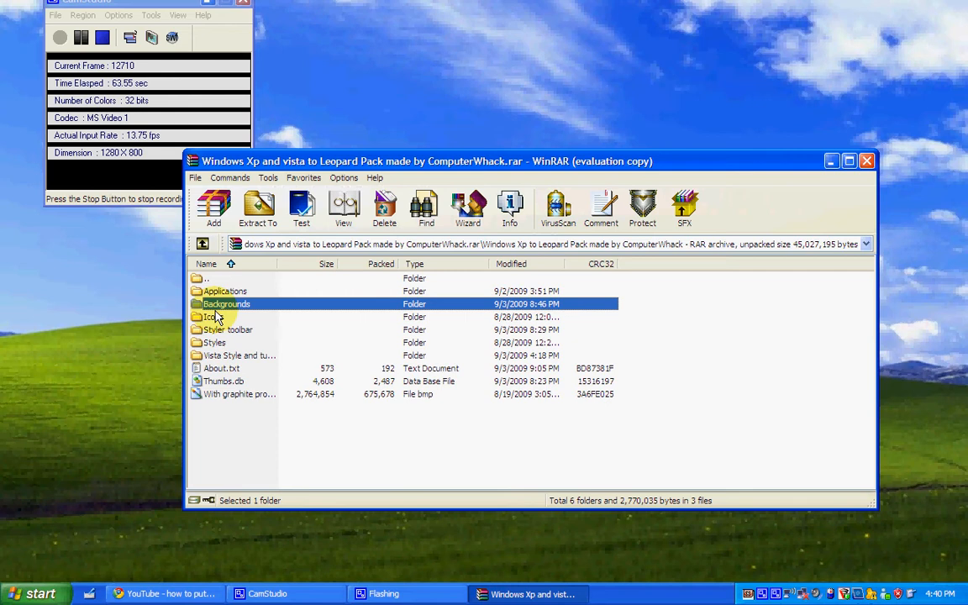
mouse_move(306, 356)
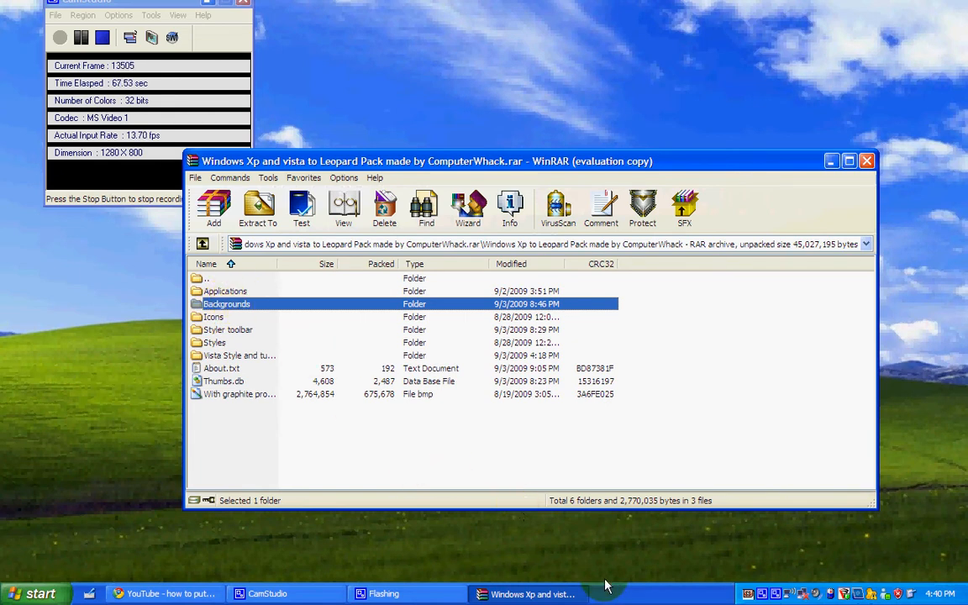
Step: Unlock the taskbar and drag it to the top edge of the screen
right_click(606, 593)
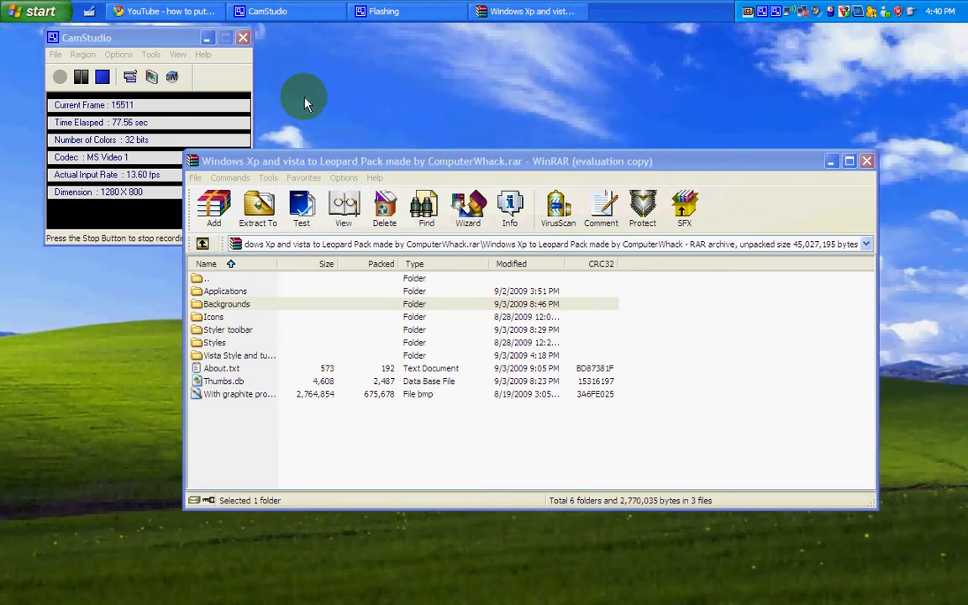
click(25, 15)
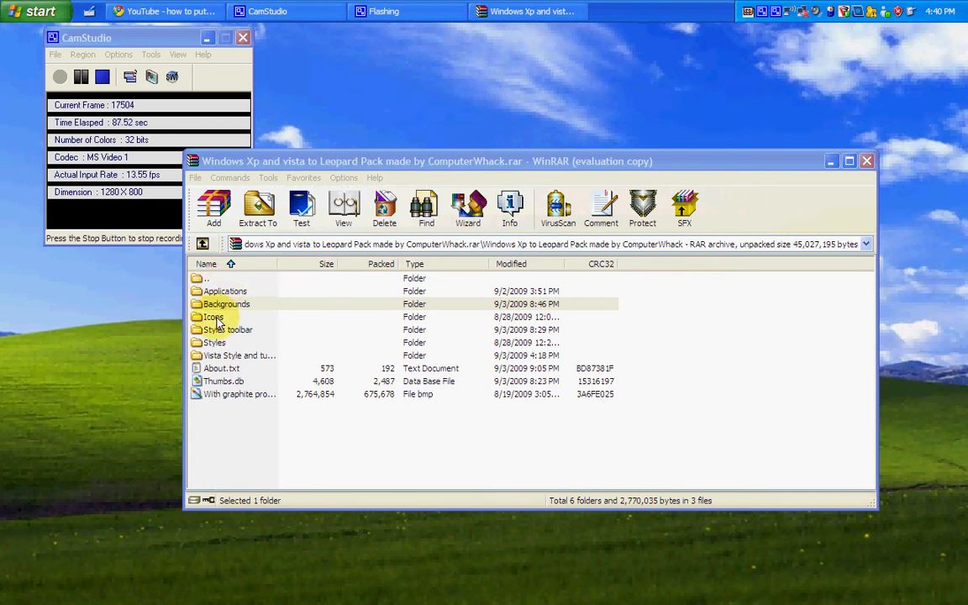
Step: Open the Styles folder and load LeopardXP.msstyles into Display Properties
double_click(214, 343)
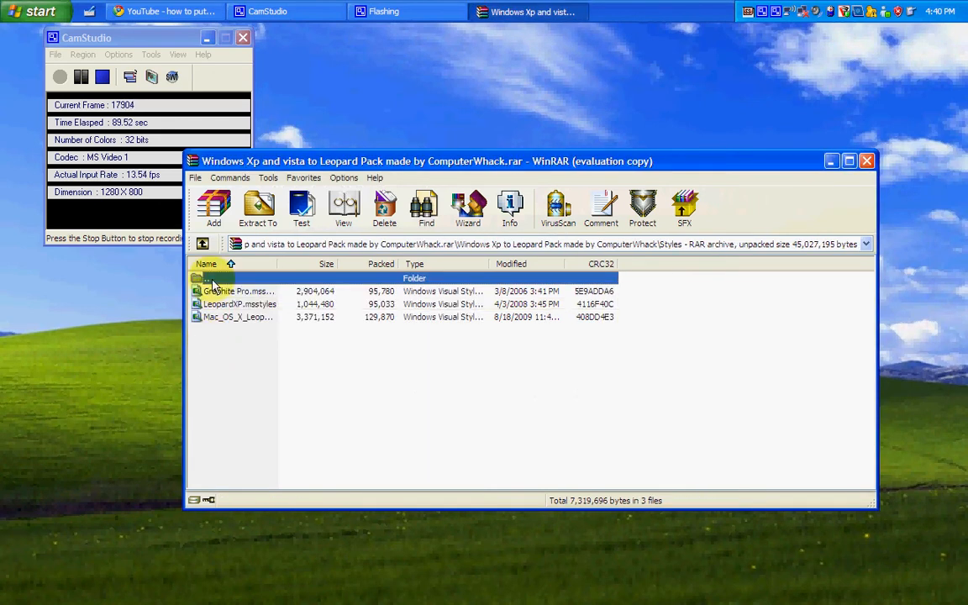
click(239, 291)
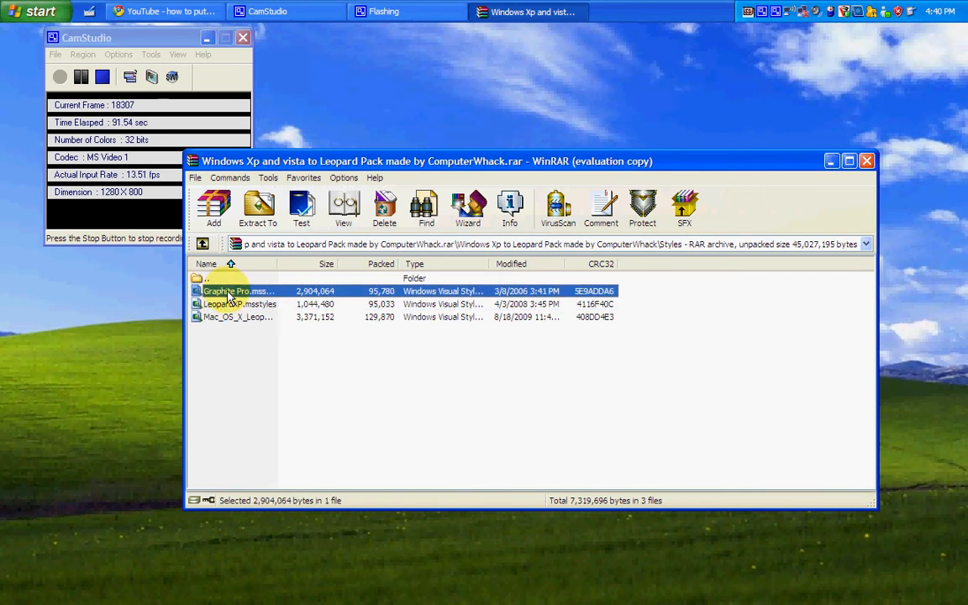
click(238, 316)
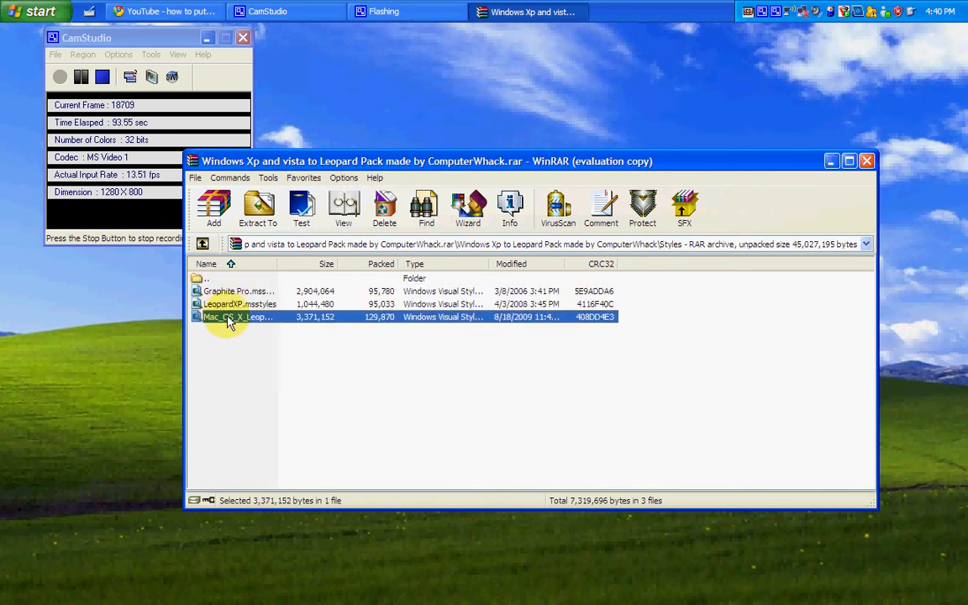
click(239, 305)
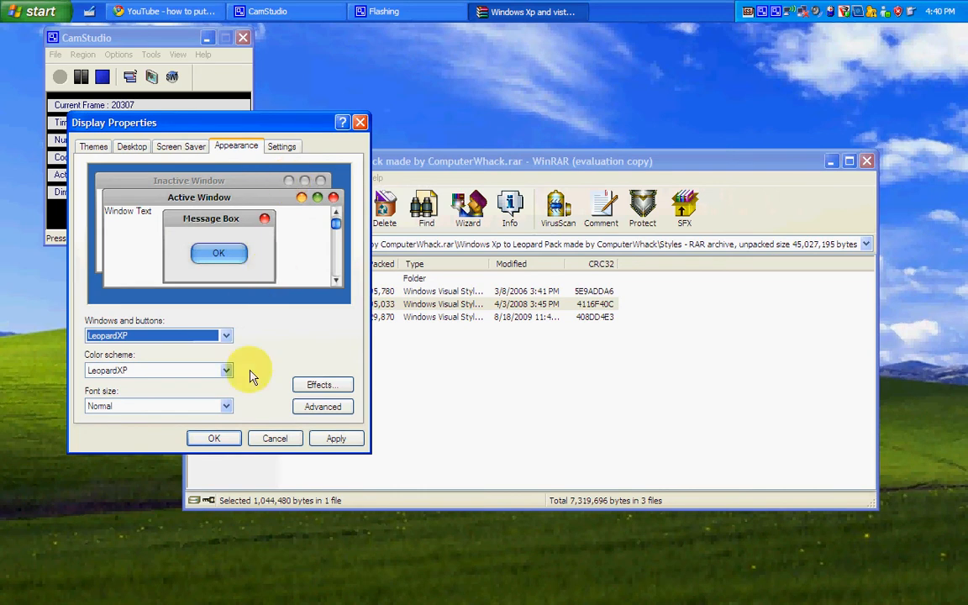
Step: Apply the LeopardXP visual style and confirm with OK
click(336, 439)
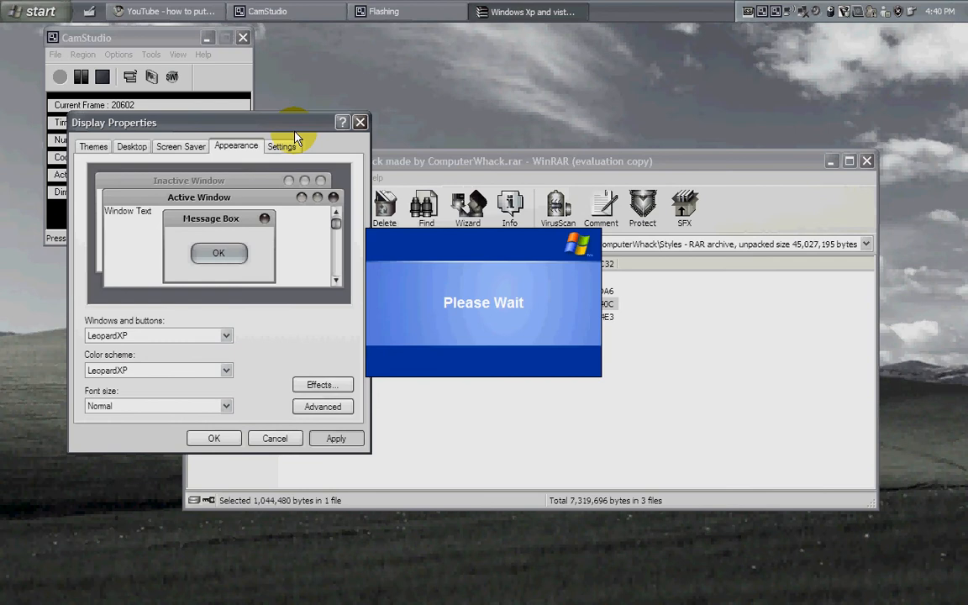
mouse_move(296, 128)
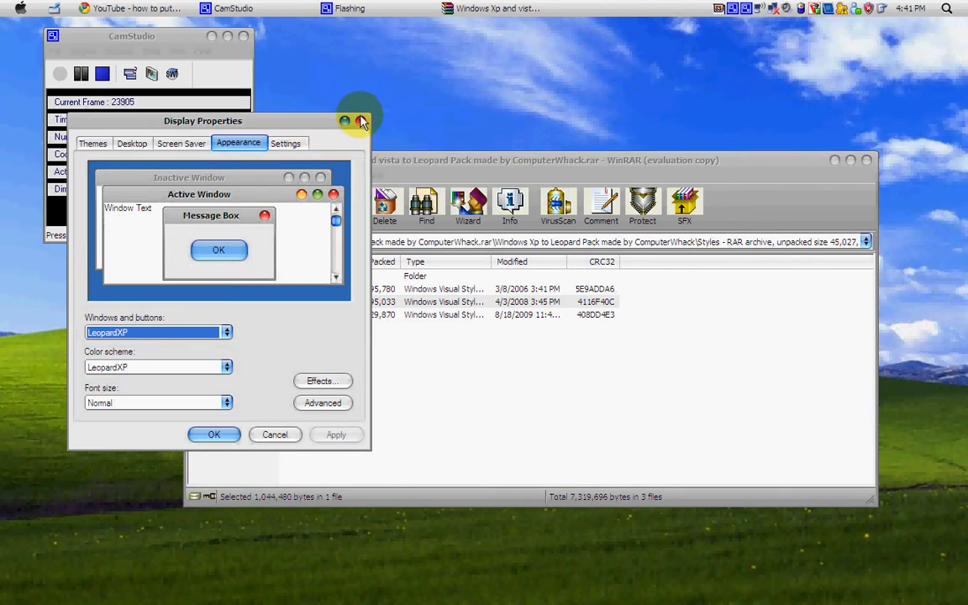
click(361, 121)
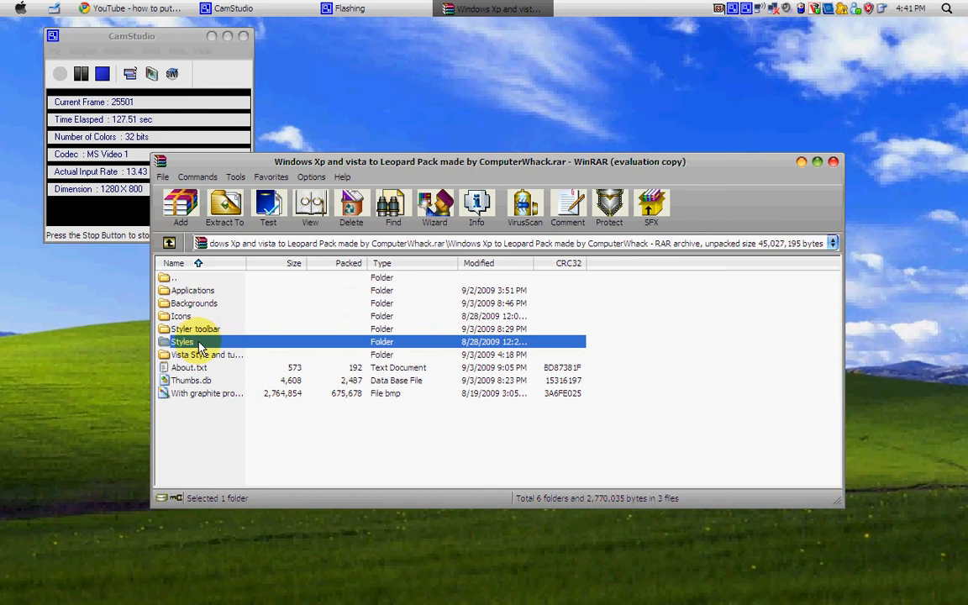
Step: Open the archive's Applications folder and run leopard4.exe to bring up Display Properties
click(193, 303)
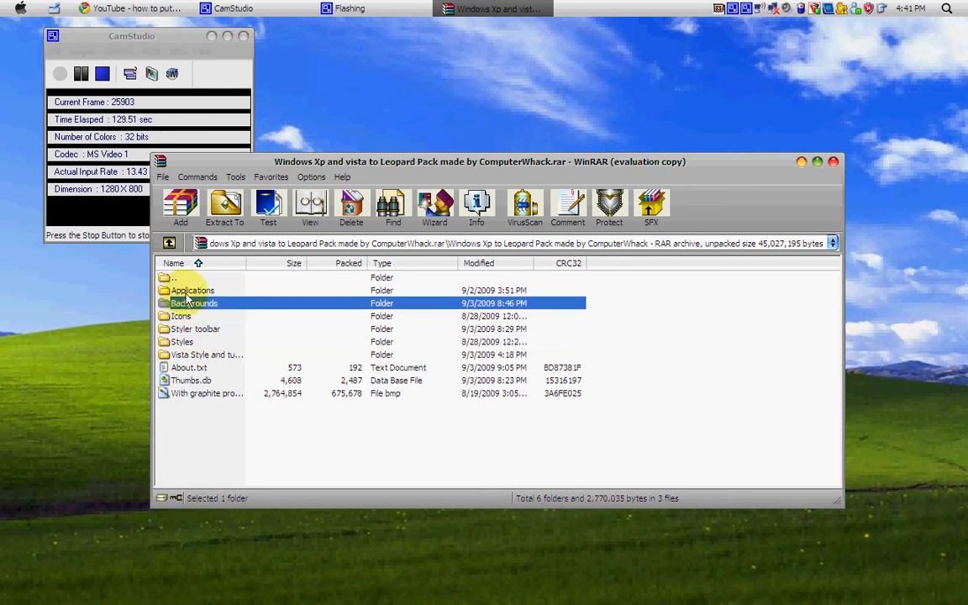
double_click(191, 289)
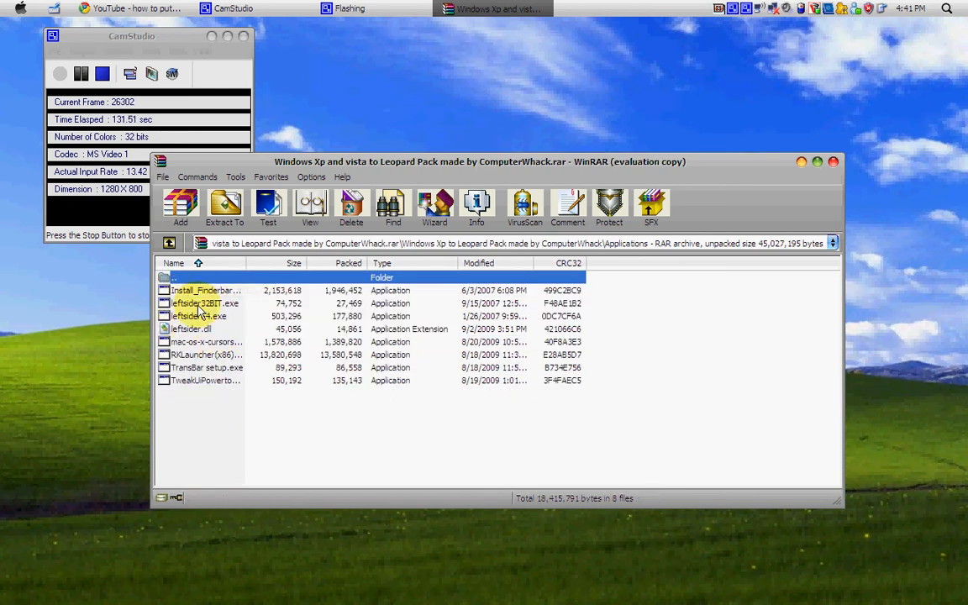
click(205, 303)
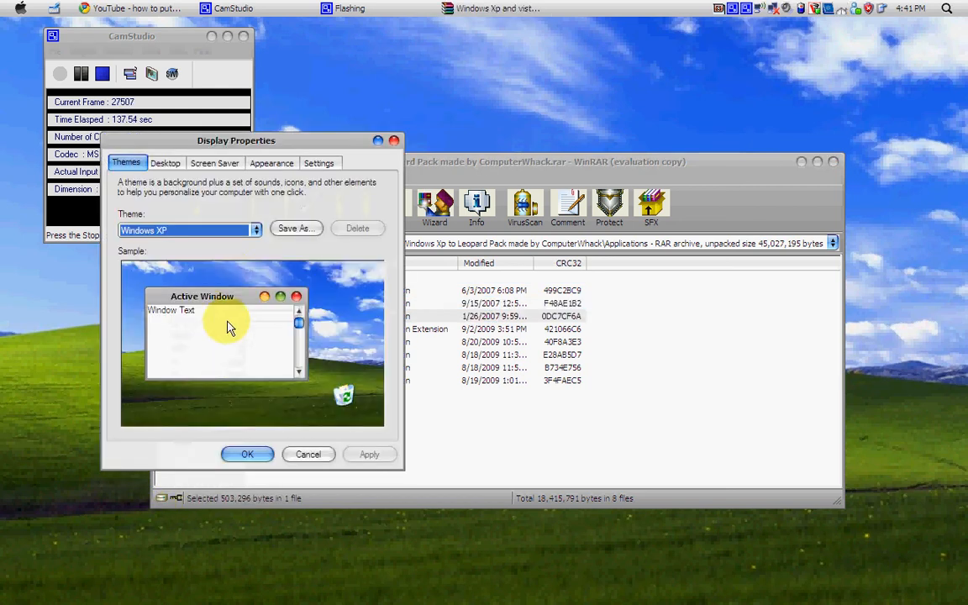
Step: Check the Settings page resolution and colours, then close Display Properties
click(320, 162)
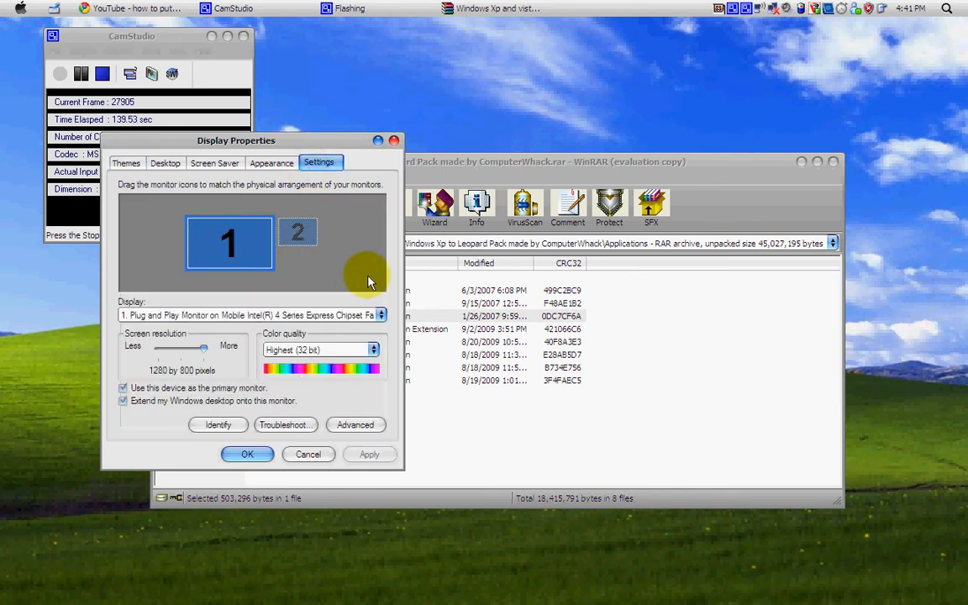
click(373, 349)
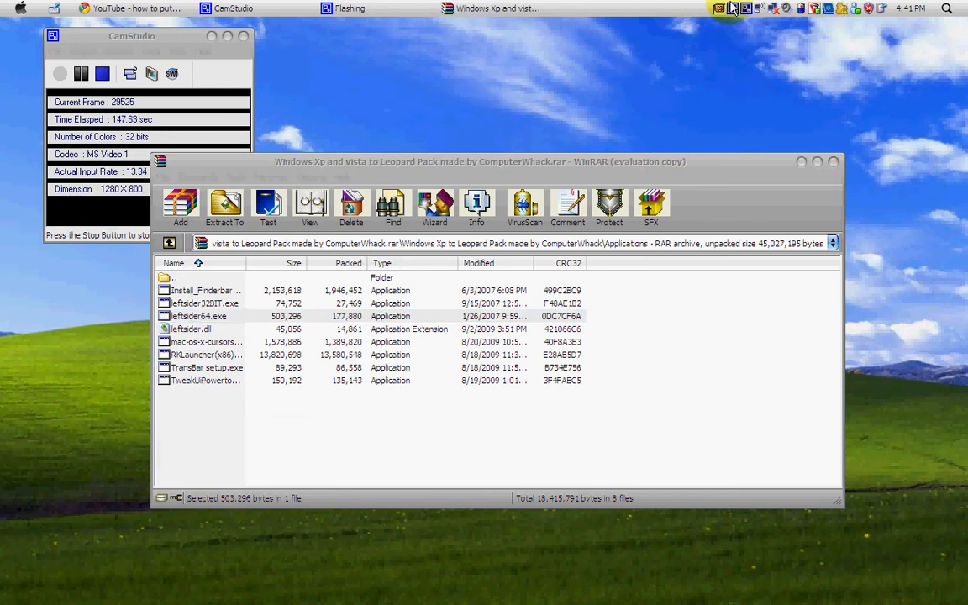
Step: Glance at the Start menu, send extraction to background and launch 'TransBar setup.exe'
right_click(720, 10)
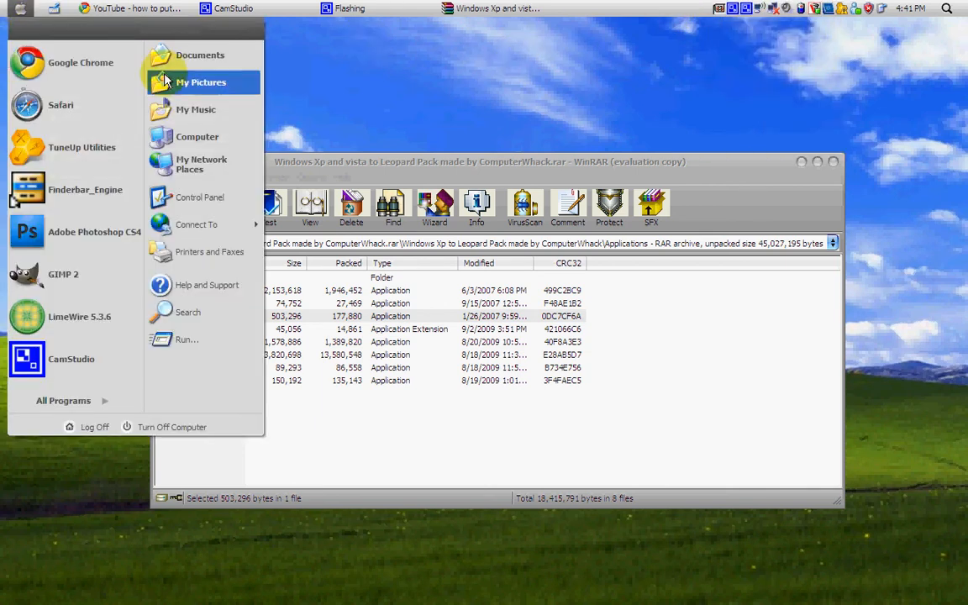
mouse_move(191, 81)
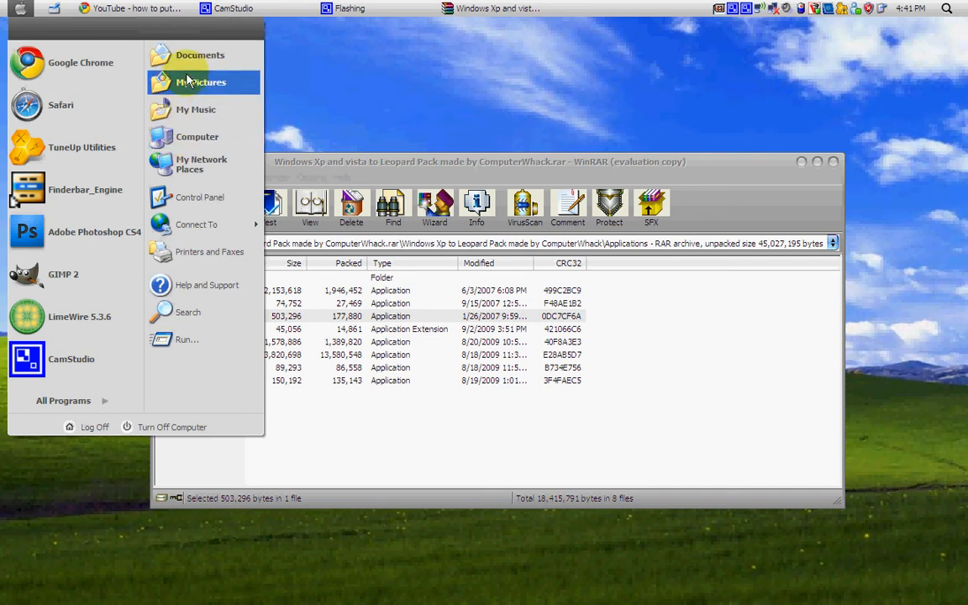
mouse_move(193, 55)
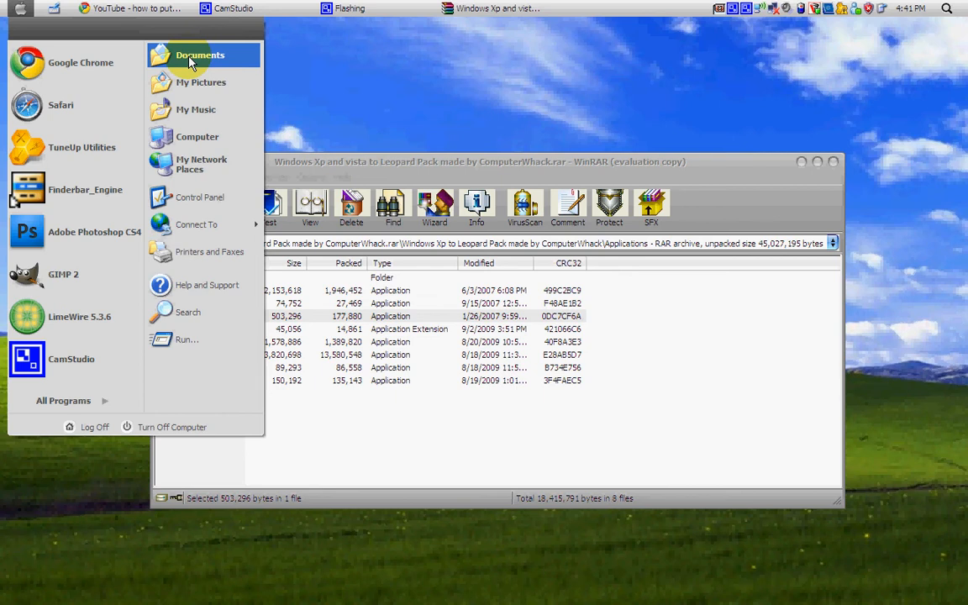
click(198, 56)
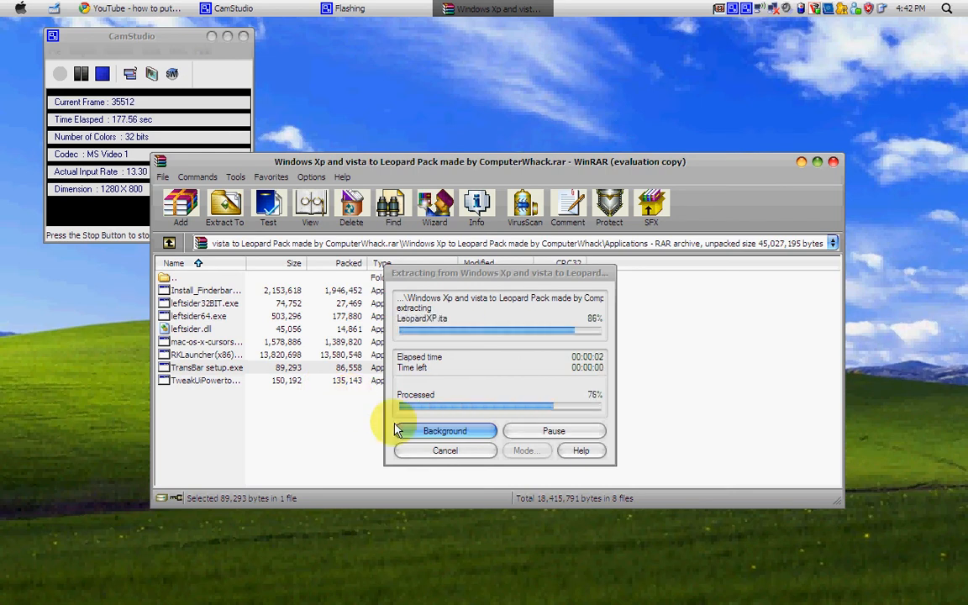
click(443, 430)
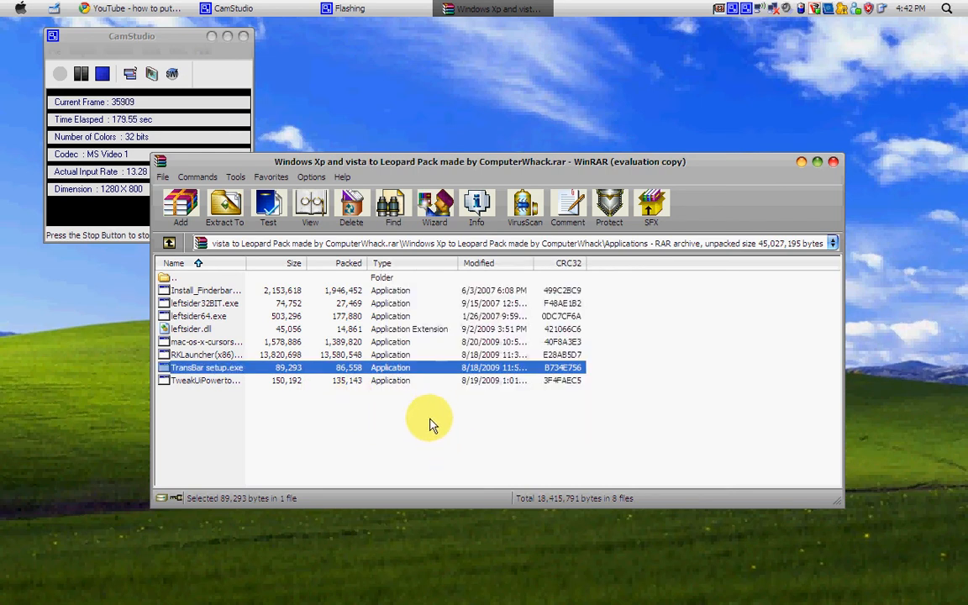
double_click(205, 367)
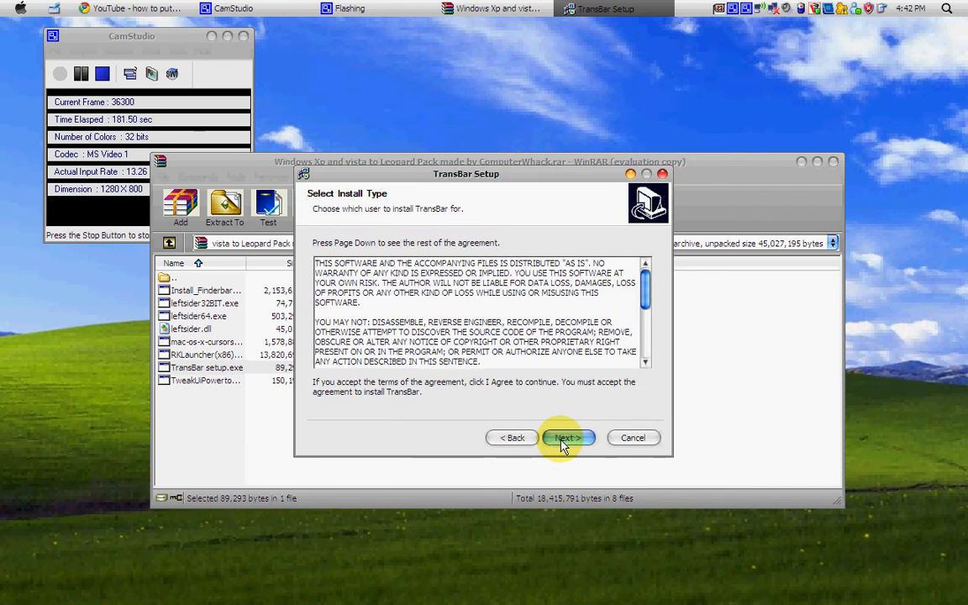
Step: Accept the license and install TransBar into the default folder
click(568, 438)
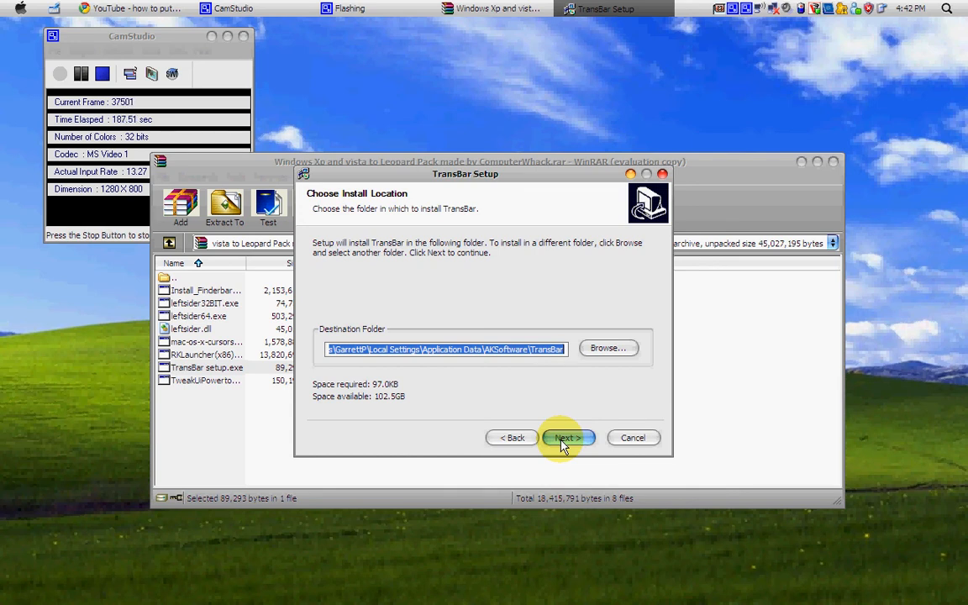
click(568, 437)
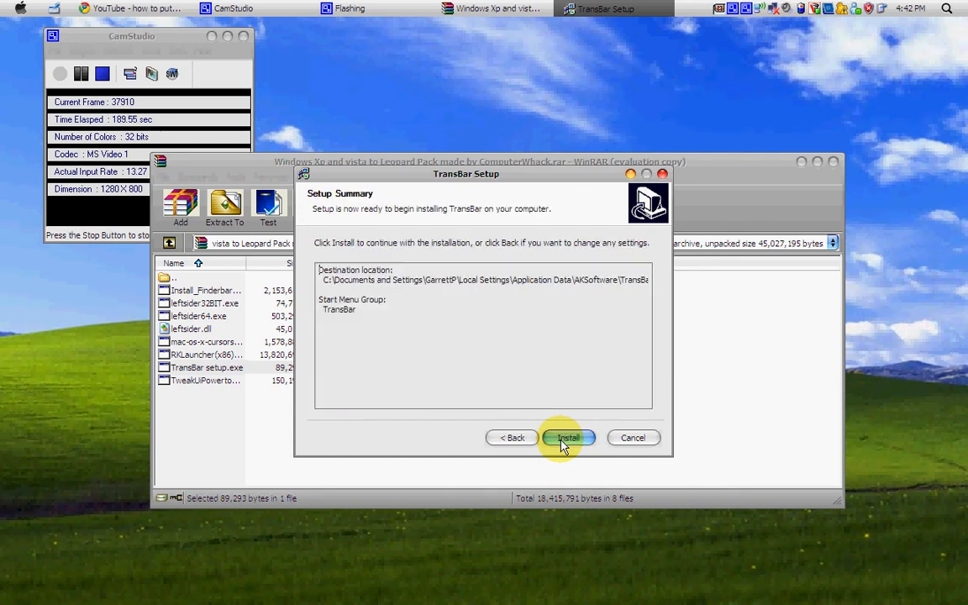
click(569, 438)
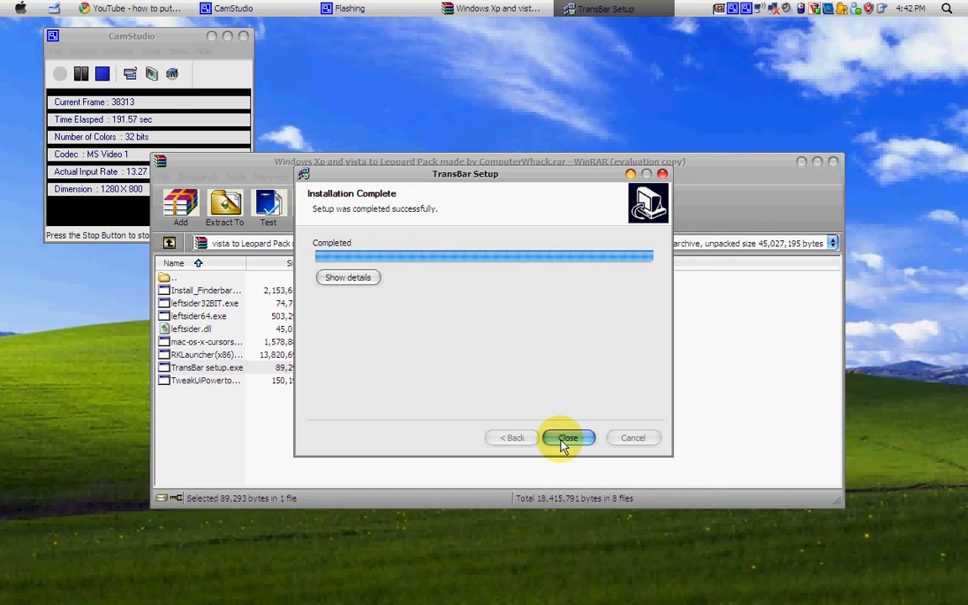
click(568, 438)
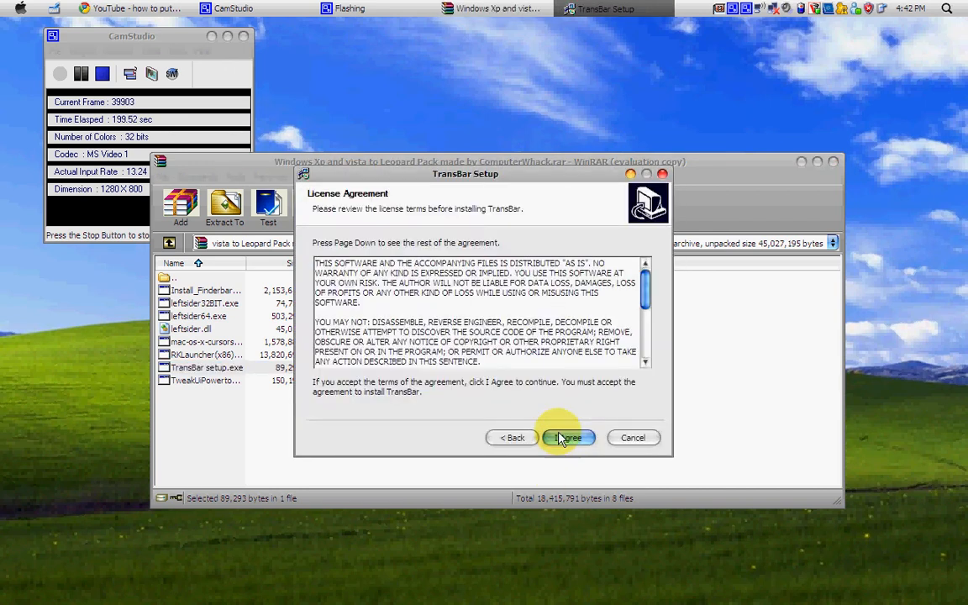
Step: Keep the default Start Menu group, tick Run TransBar and finish setup
click(568, 438)
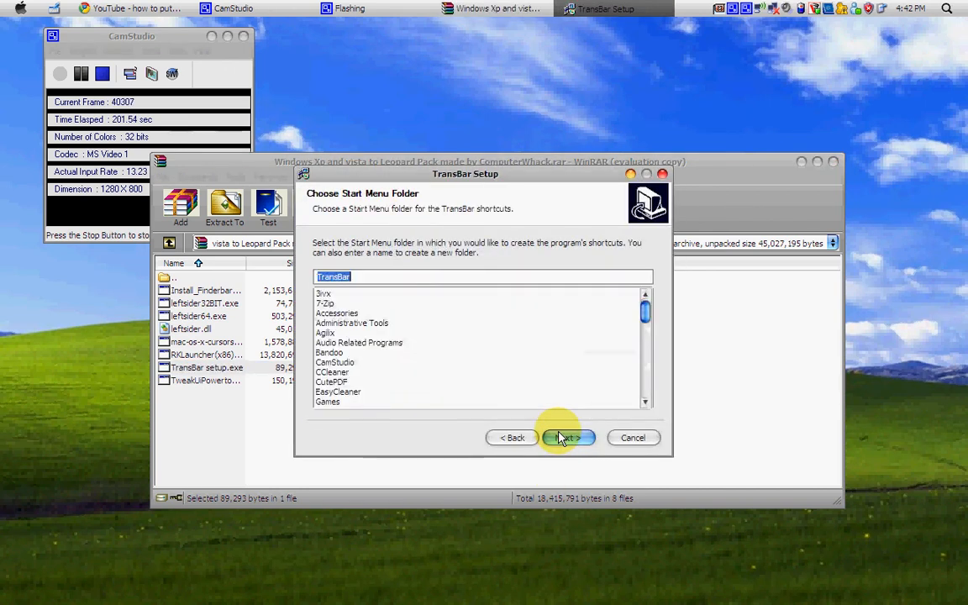
click(568, 437)
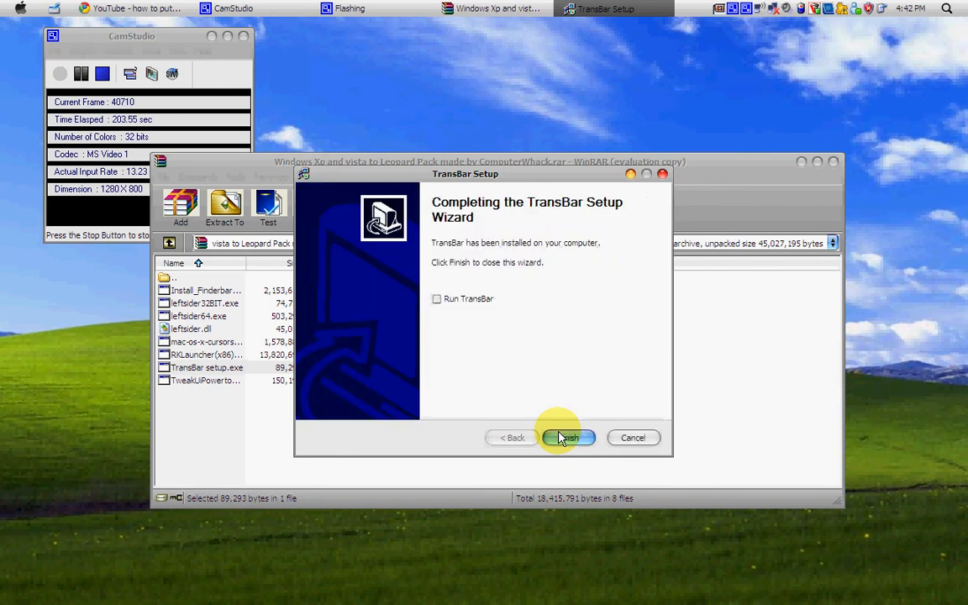
click(437, 300)
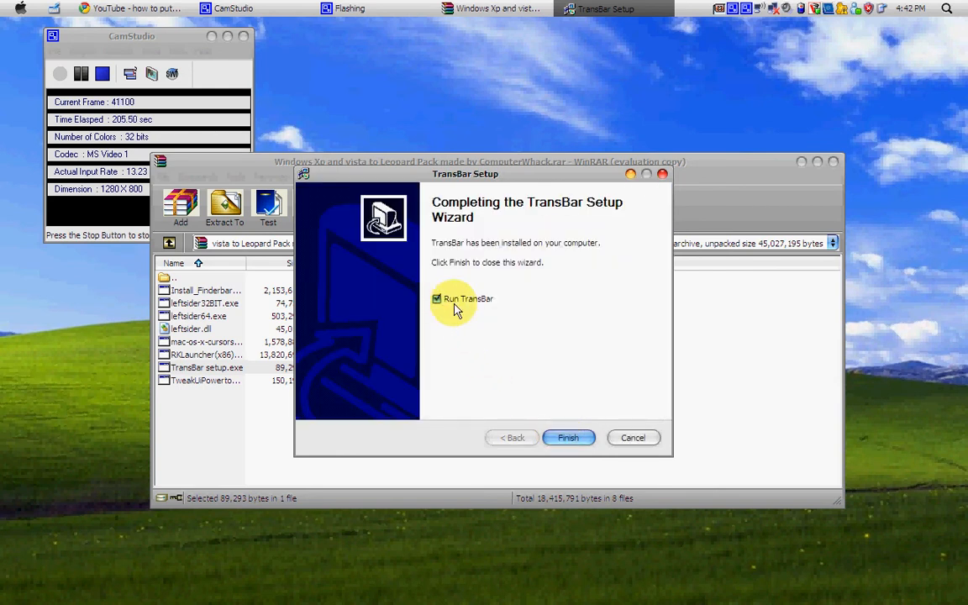
click(569, 437)
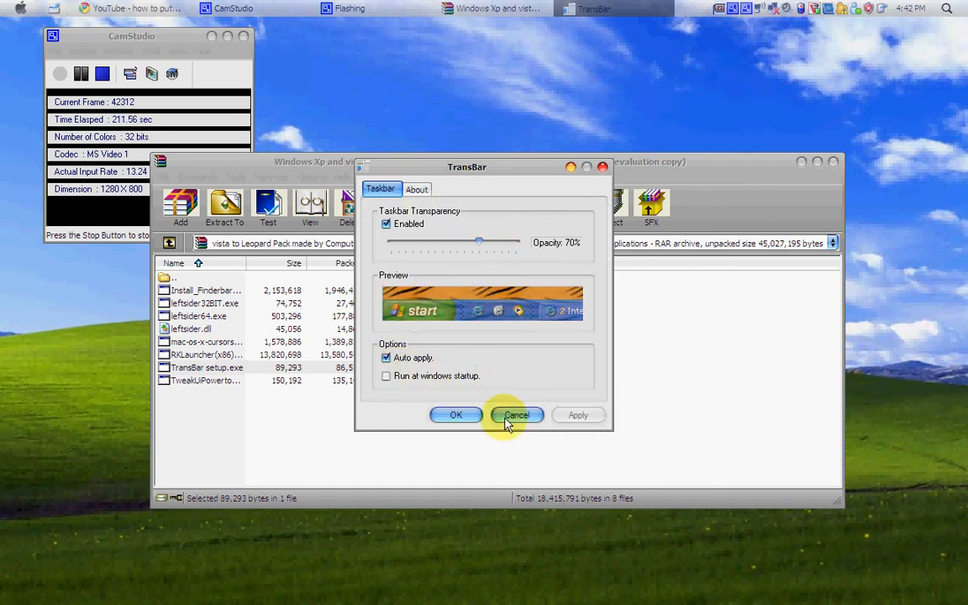
mouse_move(455, 416)
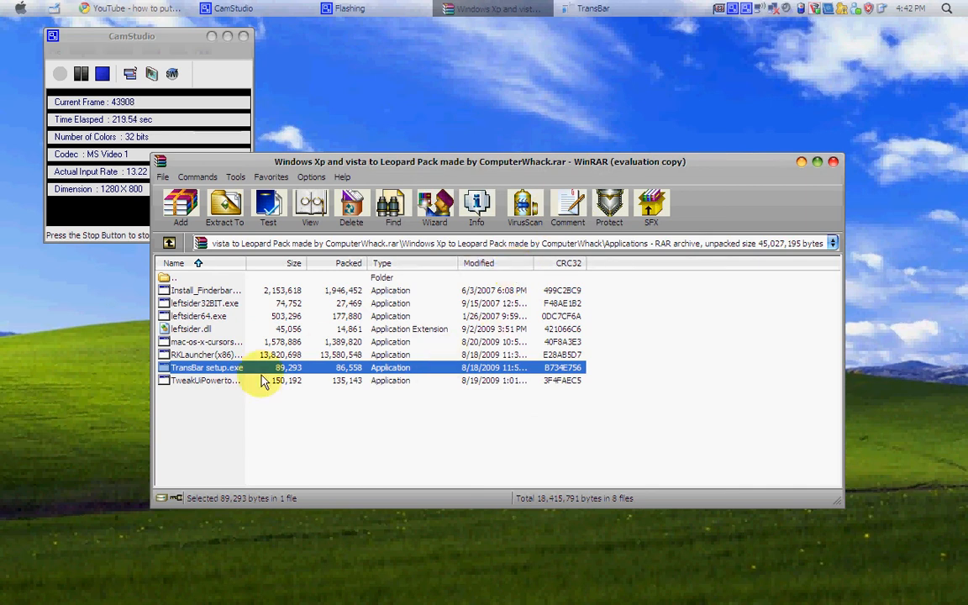
Step: Launch the Mac OS X Cursors installer from the archive and start its setup wizard
click(205, 341)
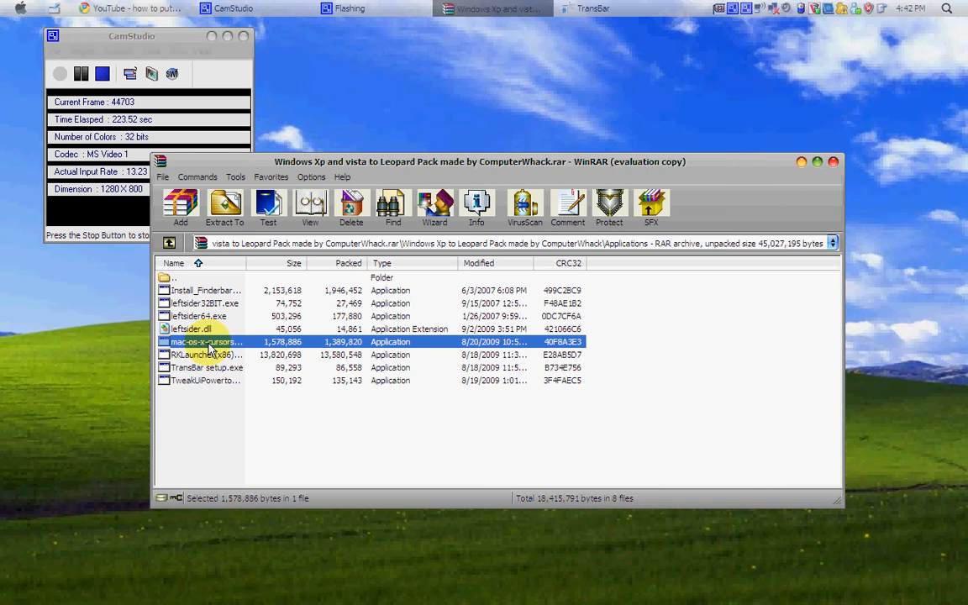
click(225, 205)
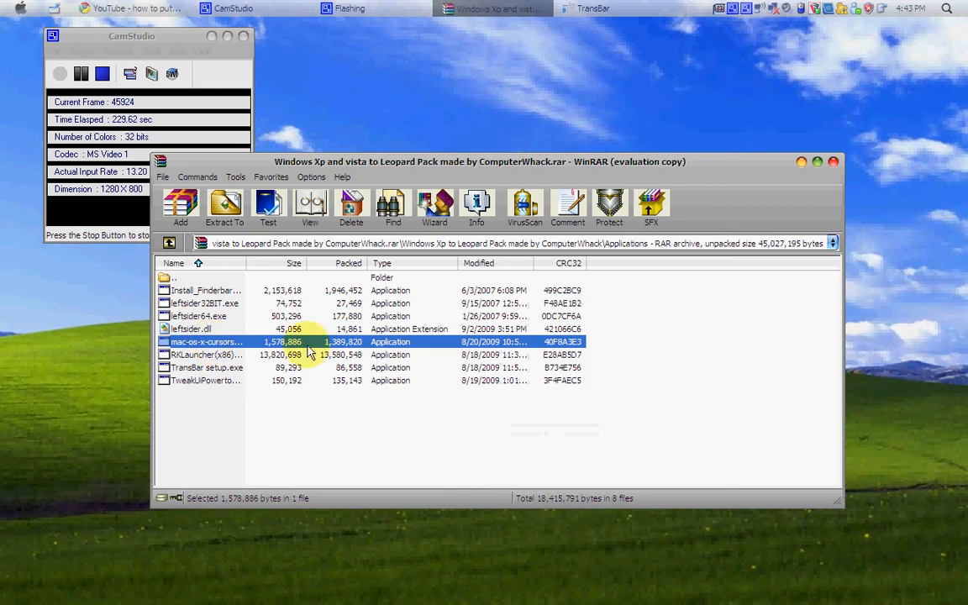
double_click(206, 341)
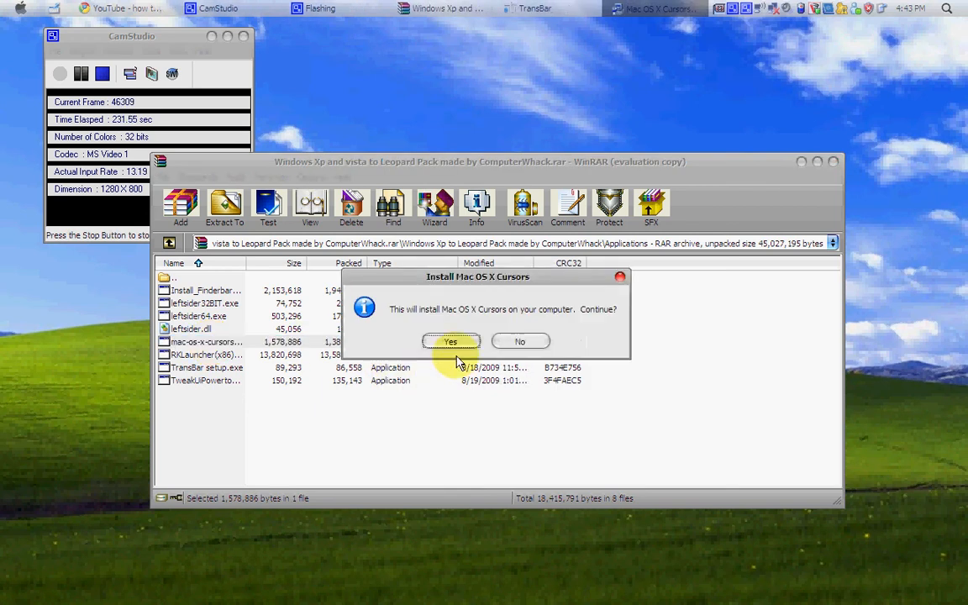
click(451, 341)
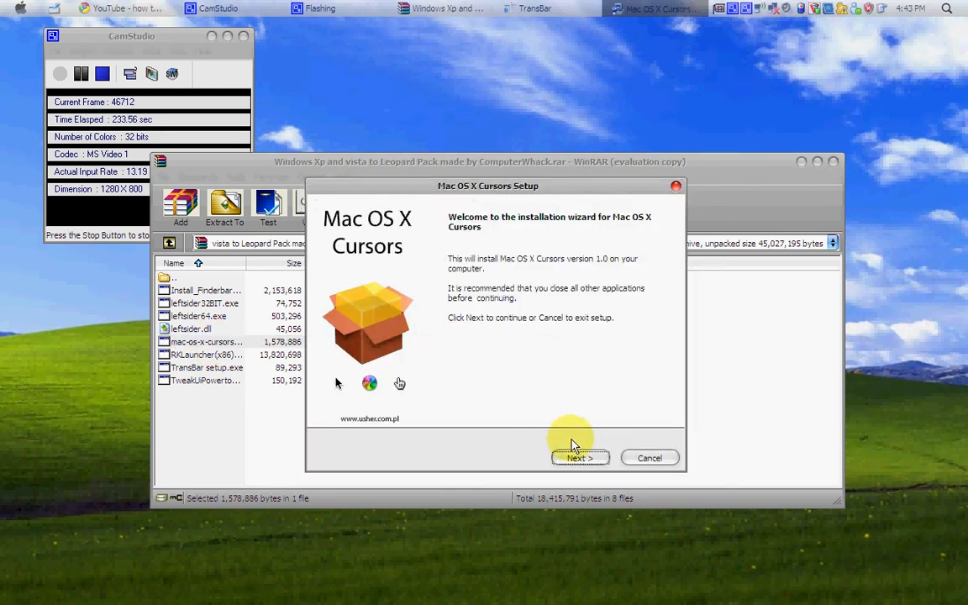
Step: Proceed through the welcome page and finish the cursors installation
click(580, 457)
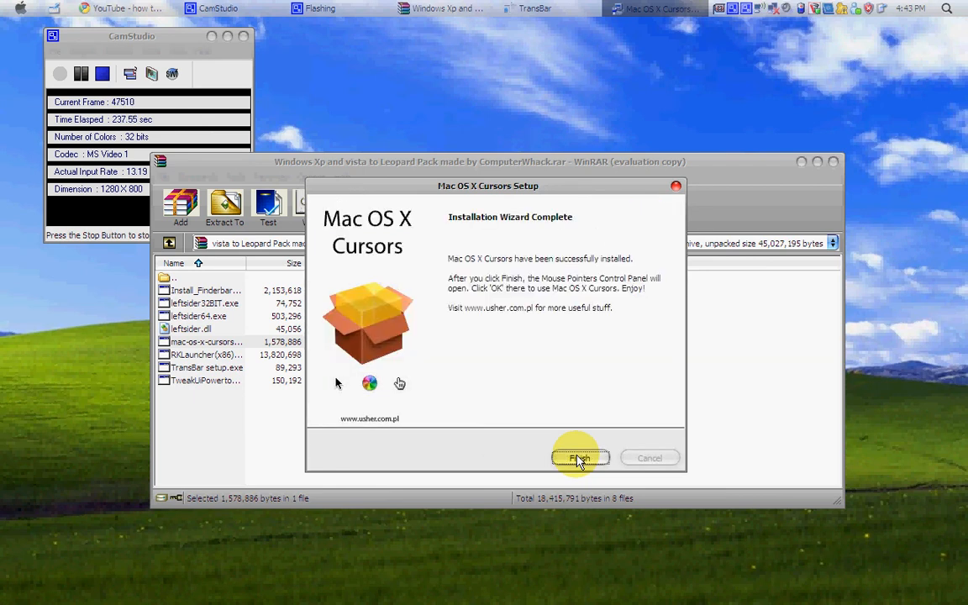
click(580, 458)
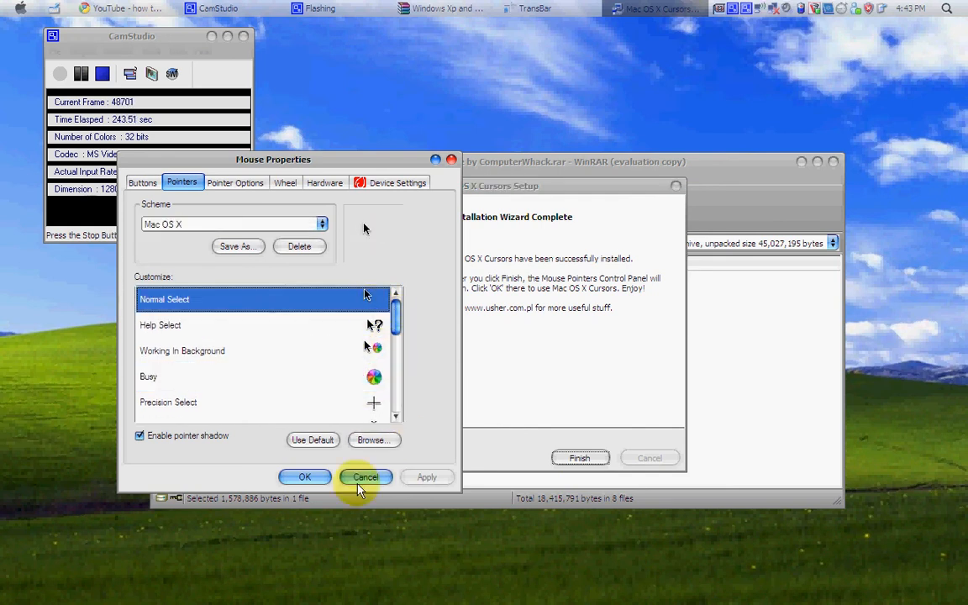
Step: Close Mouse Properties keeping the Mac OS X pointer scheme
click(366, 477)
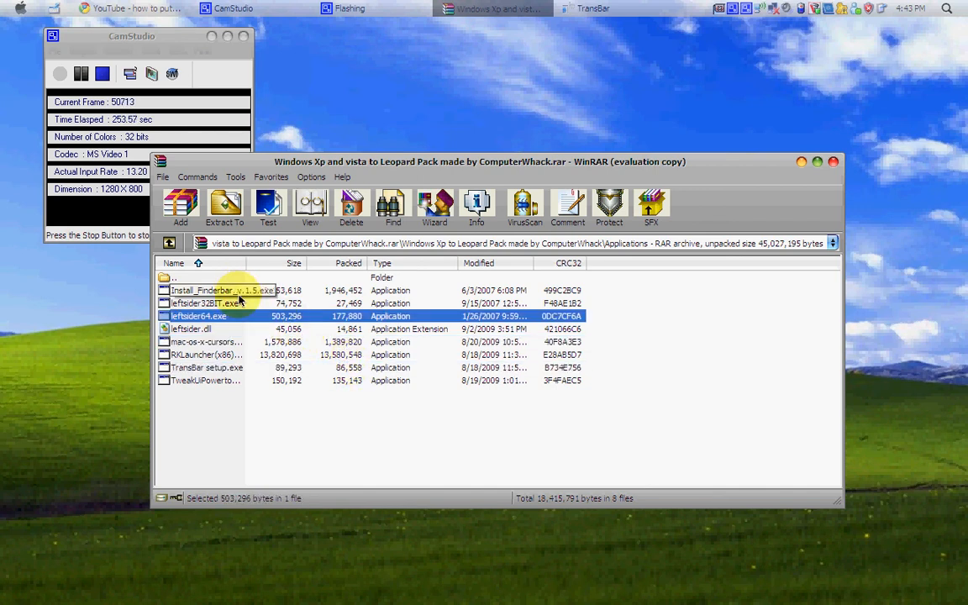
Step: Select Install_Finderbar, launch Finderbar_Engine from All Programs and dismiss the Start menu
click(222, 289)
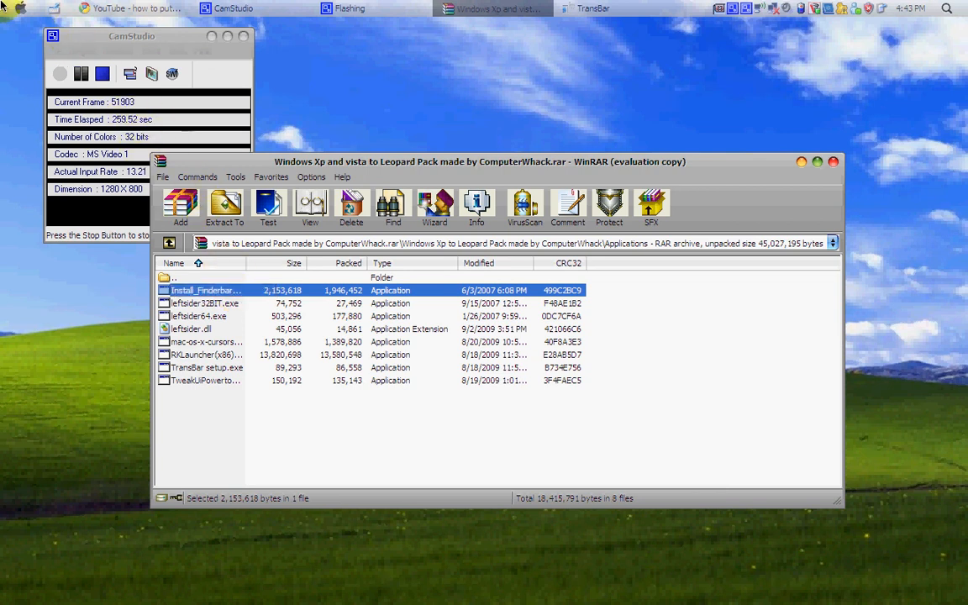
click(6, 3)
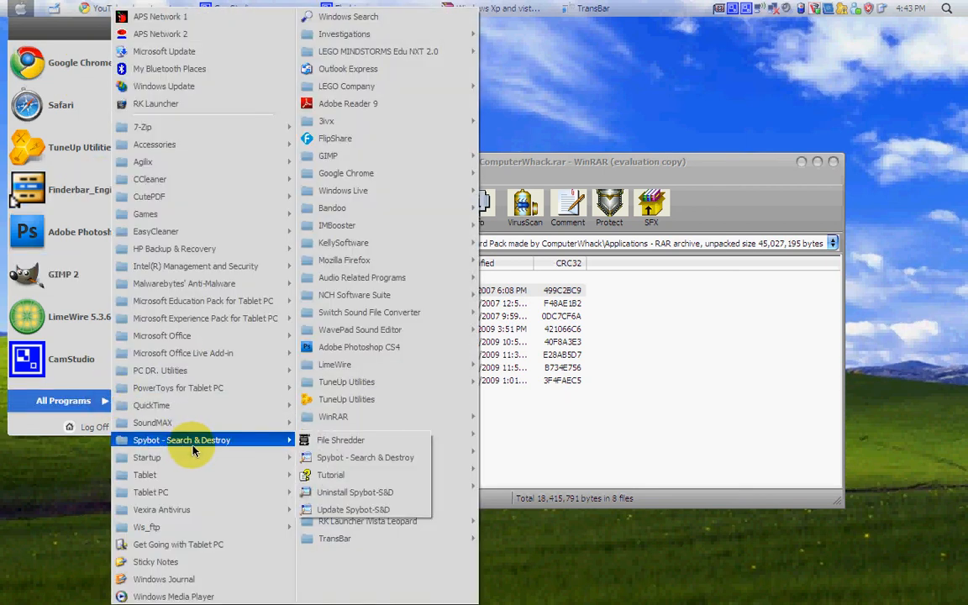
mouse_move(411, 448)
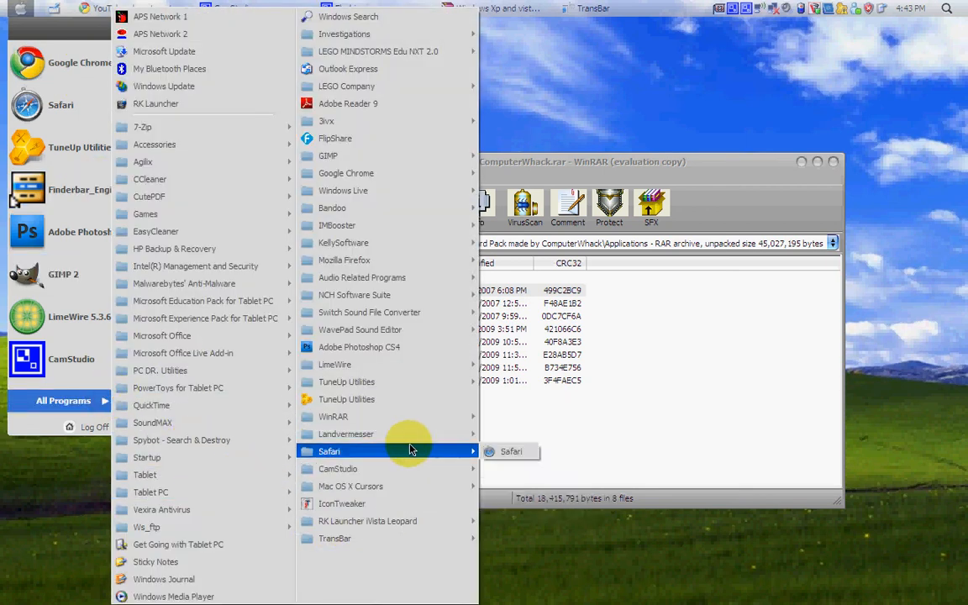
mouse_move(387, 434)
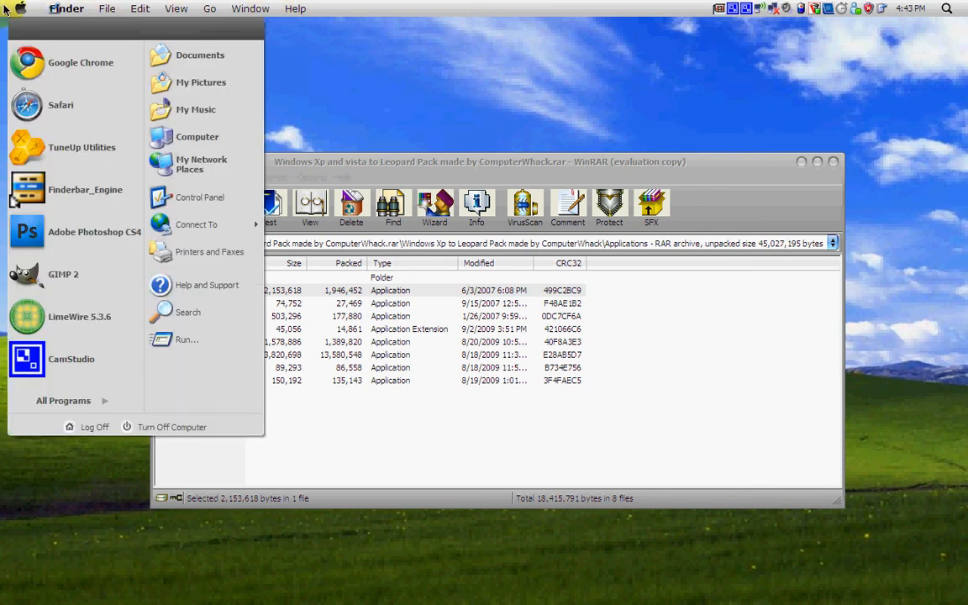
click(19, 10)
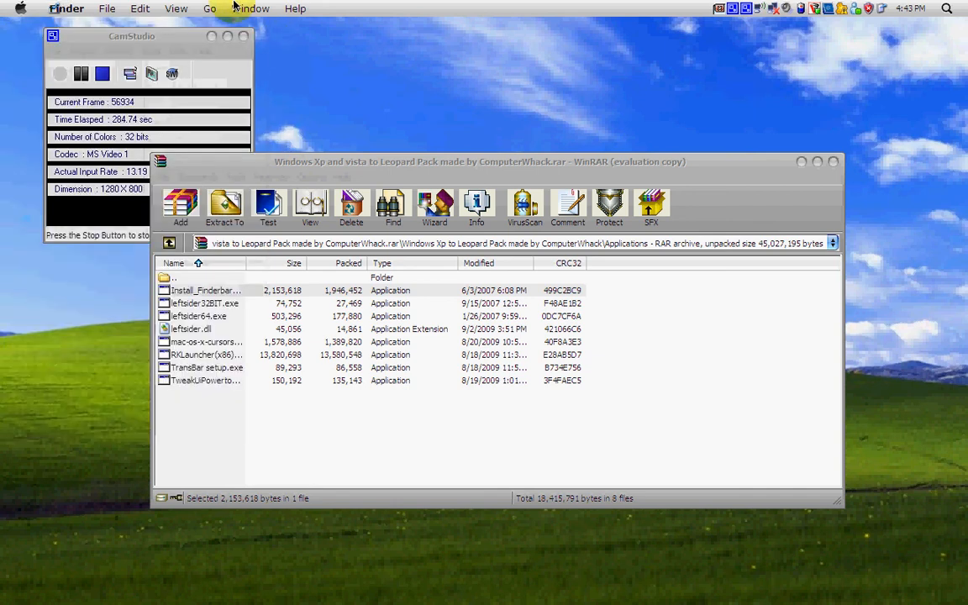
Step: Go up to the archive's top folder and enter the Backgrounds folder
click(264, 8)
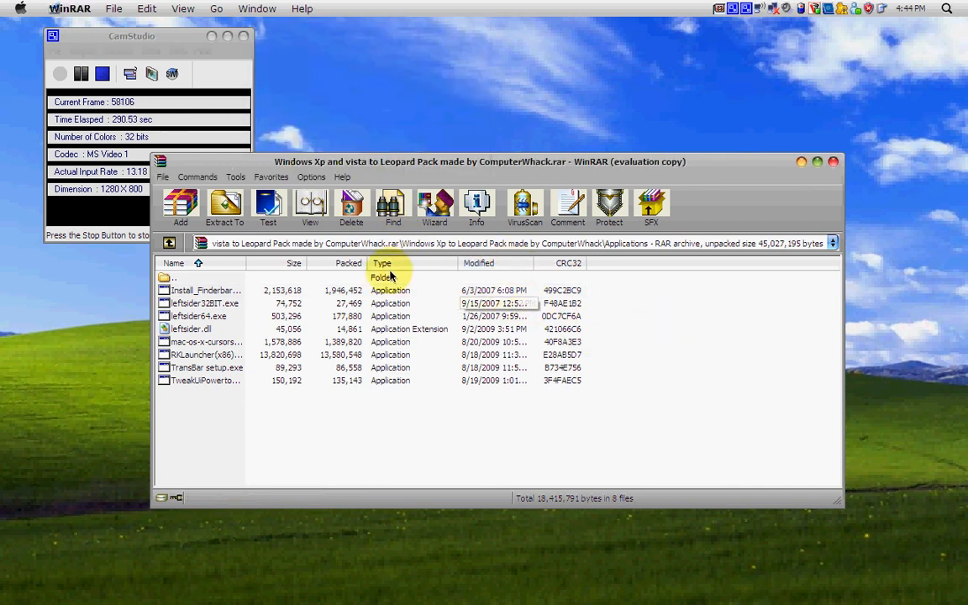
mouse_move(168, 242)
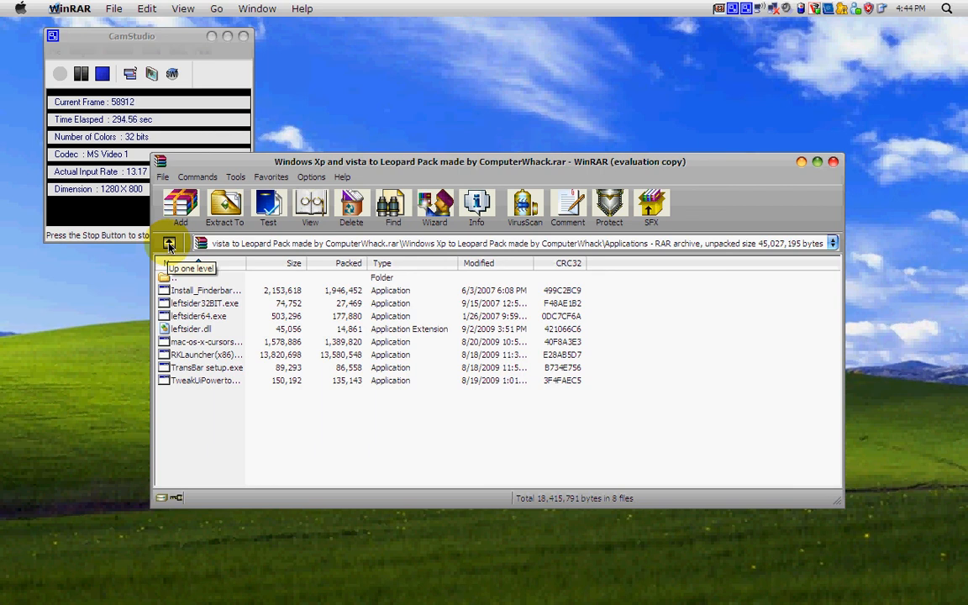
click(168, 242)
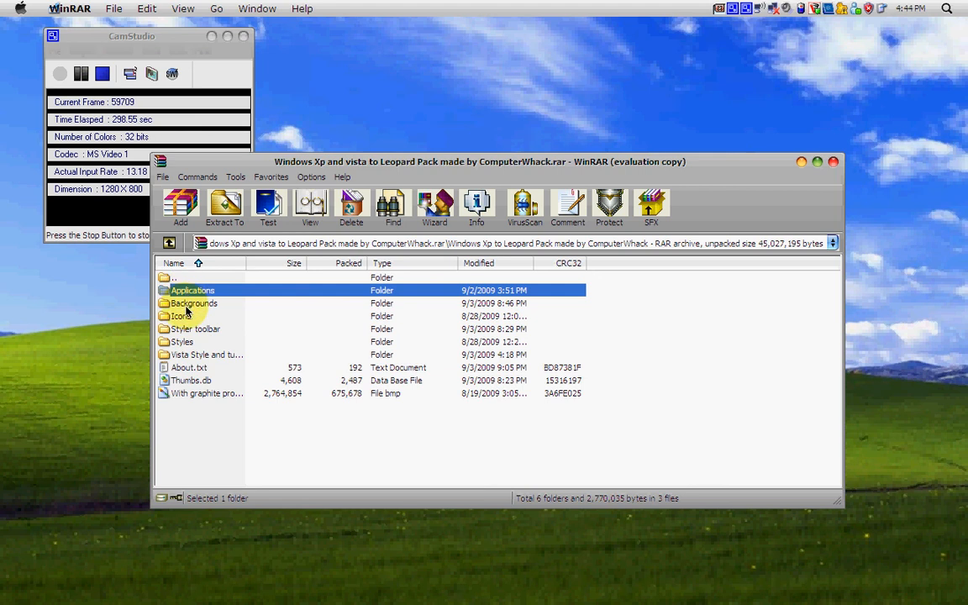
click(195, 303)
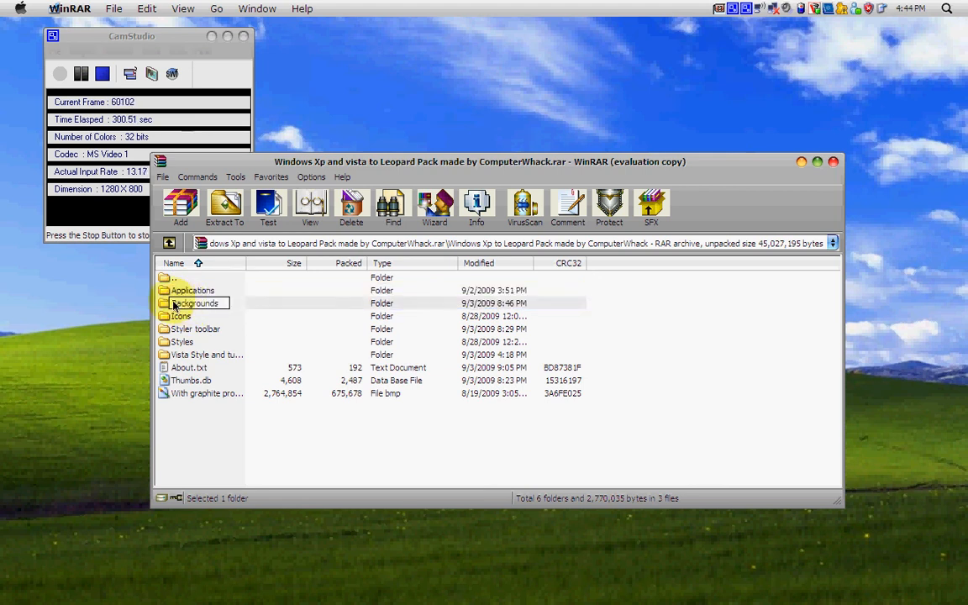
double_click(193, 302)
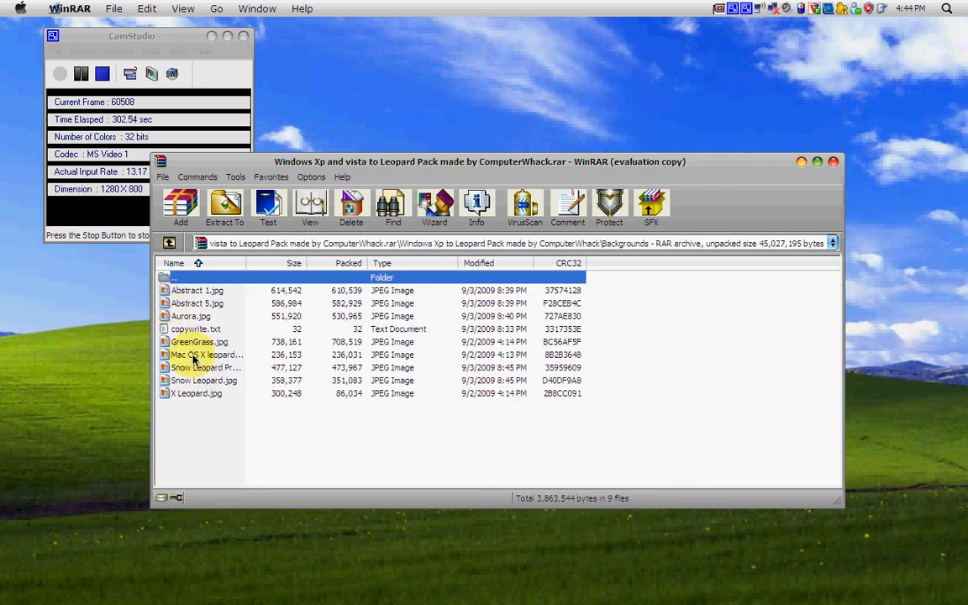
Step: Open Mac OS X Leopard Default.jpg in Picture Manager
click(205, 355)
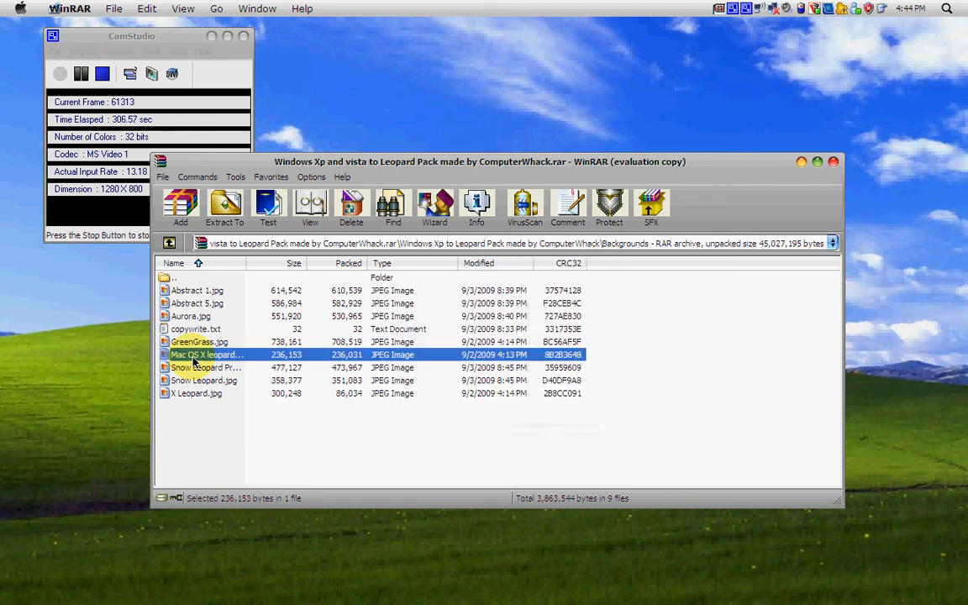
double_click(208, 355)
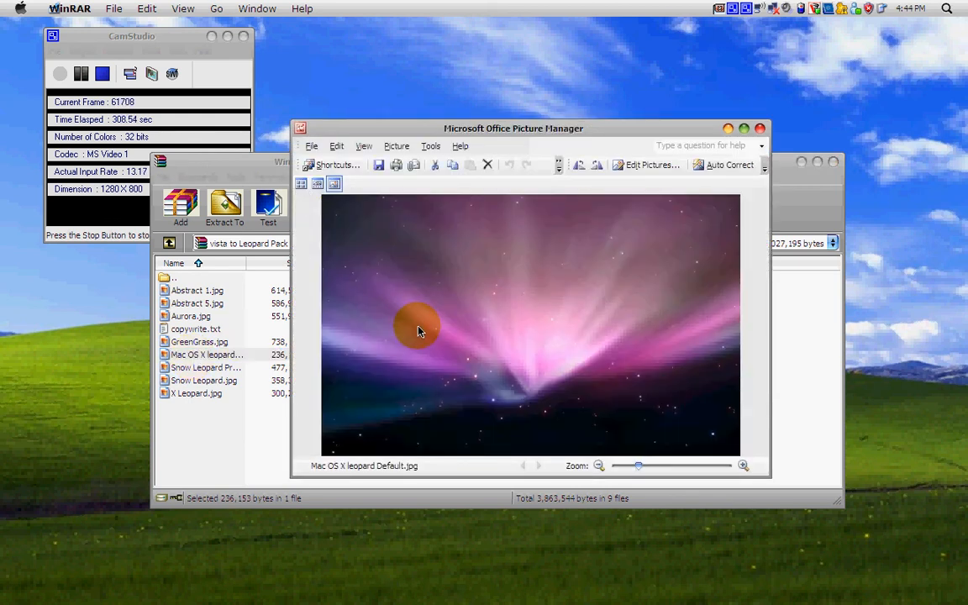
Step: Set the Leopard image as the desktop background from its context menu
right_click(420, 329)
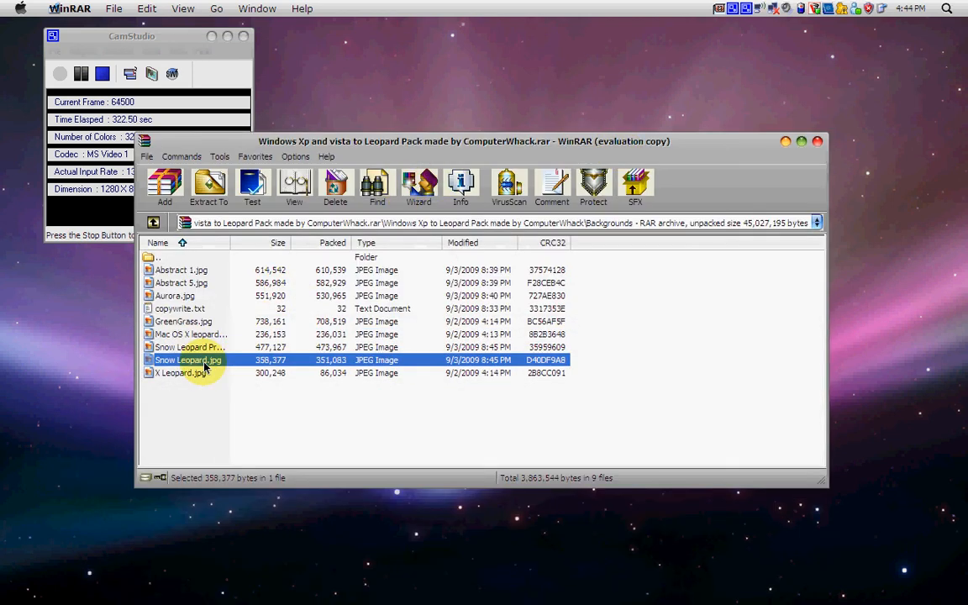
Step: Return to the archive's top folder and select the Vista style folder
click(155, 222)
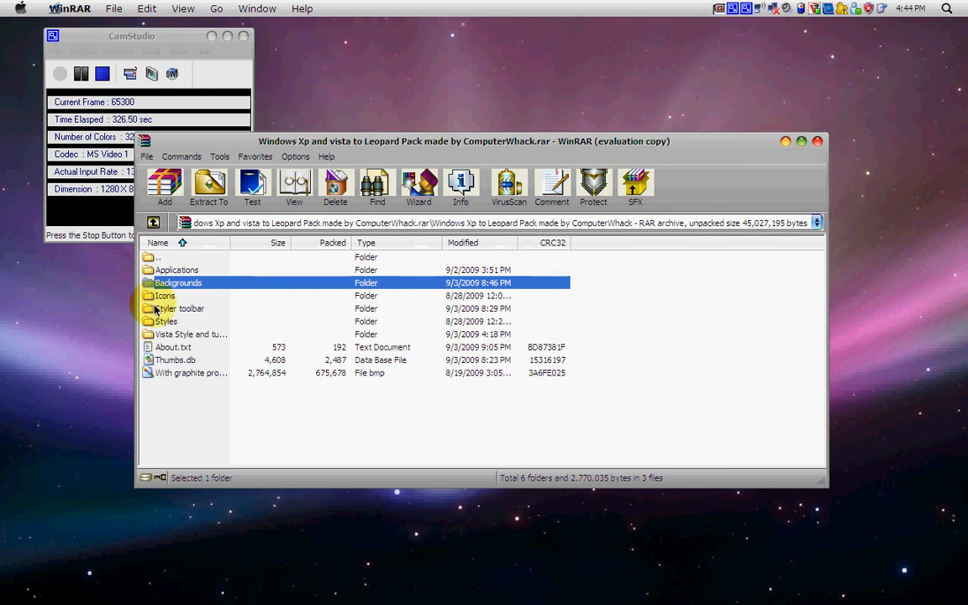
click(176, 309)
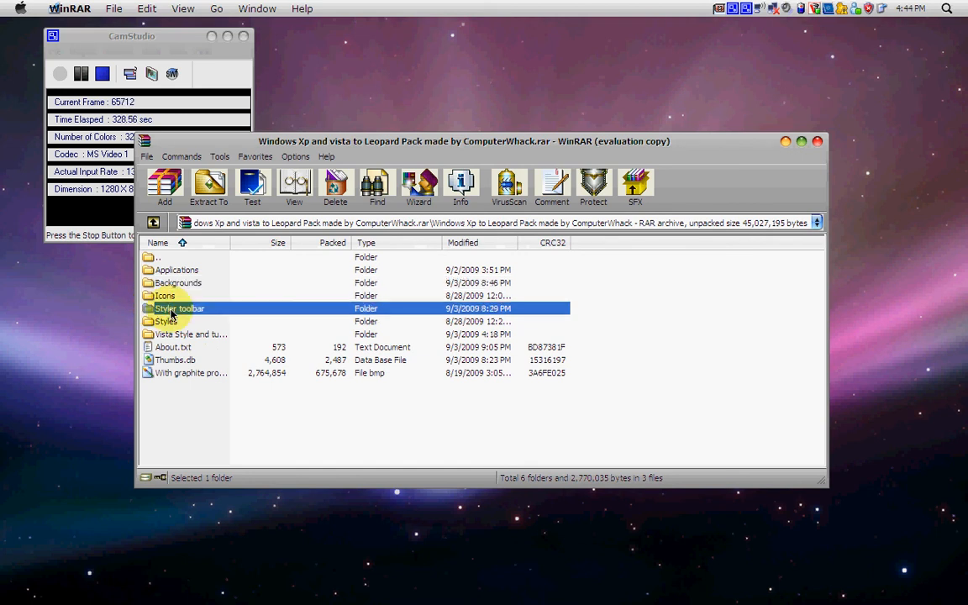
click(184, 333)
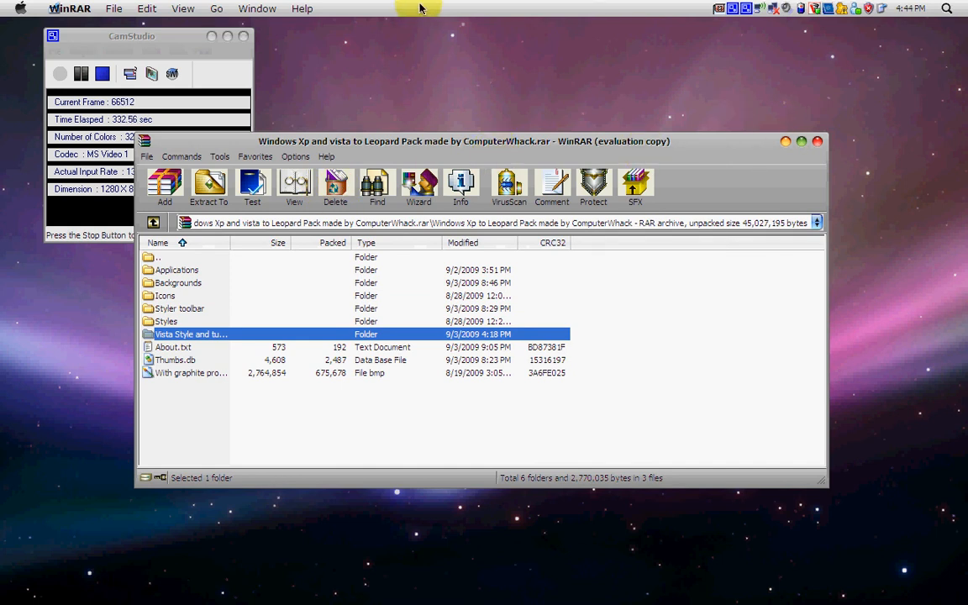
Step: Switch to the TransBar window and confirm taskbar transparency enabled at 70% opacity
click(255, 11)
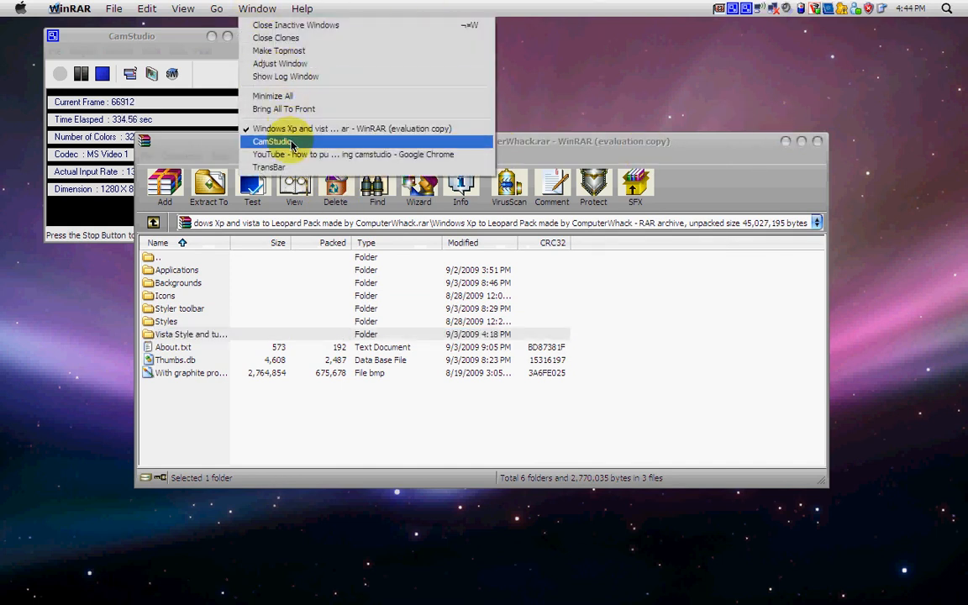
click(269, 166)
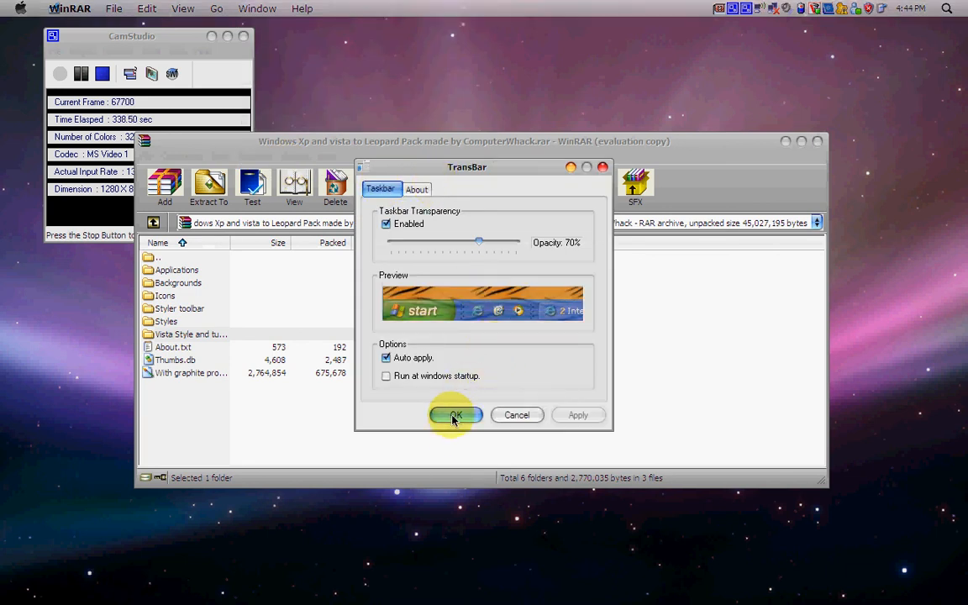
click(455, 414)
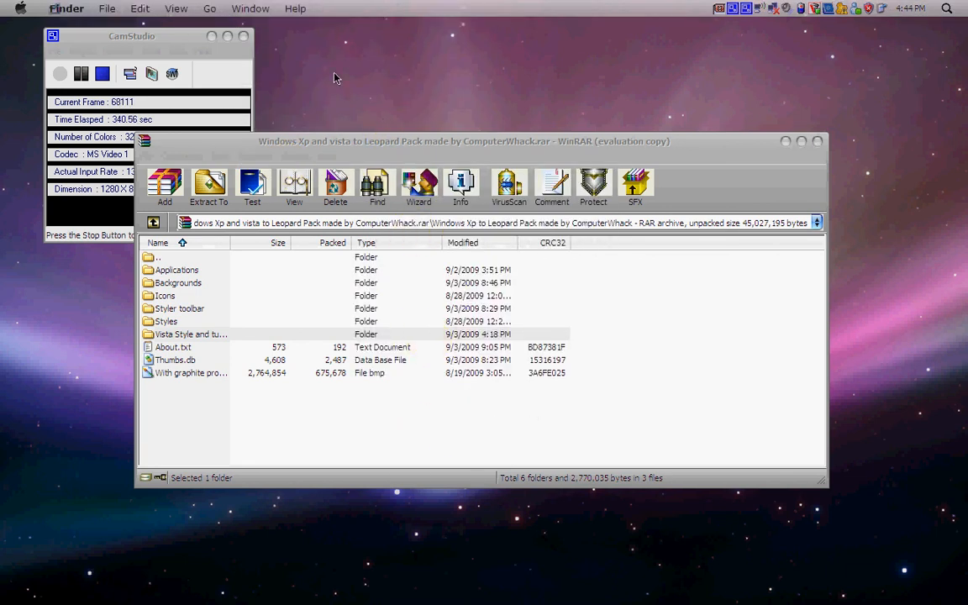